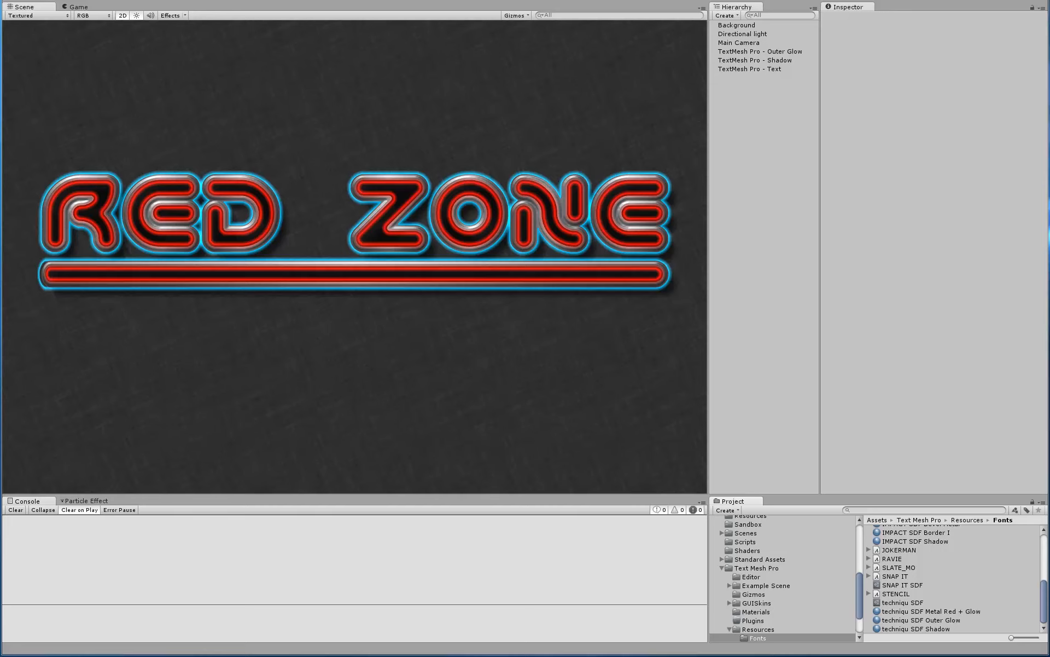
pyautogui.moveTo(571, 564)
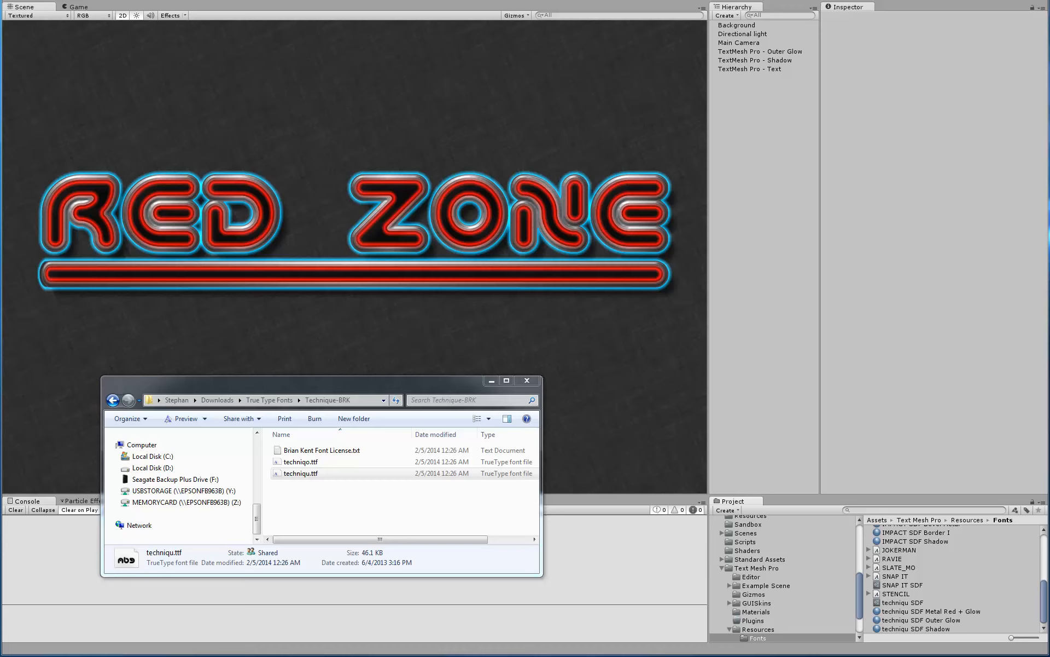
# Start the TextMesh Pro Font Creator and choose techniqu as the font source
pyautogui.click(299, 473)
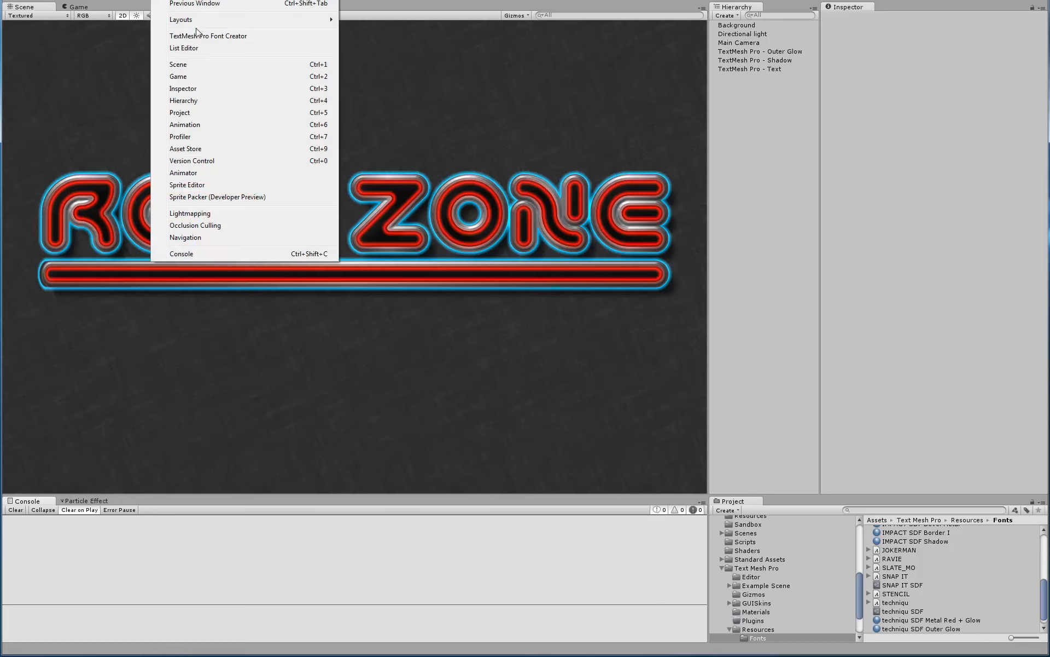
pyautogui.click(208, 35)
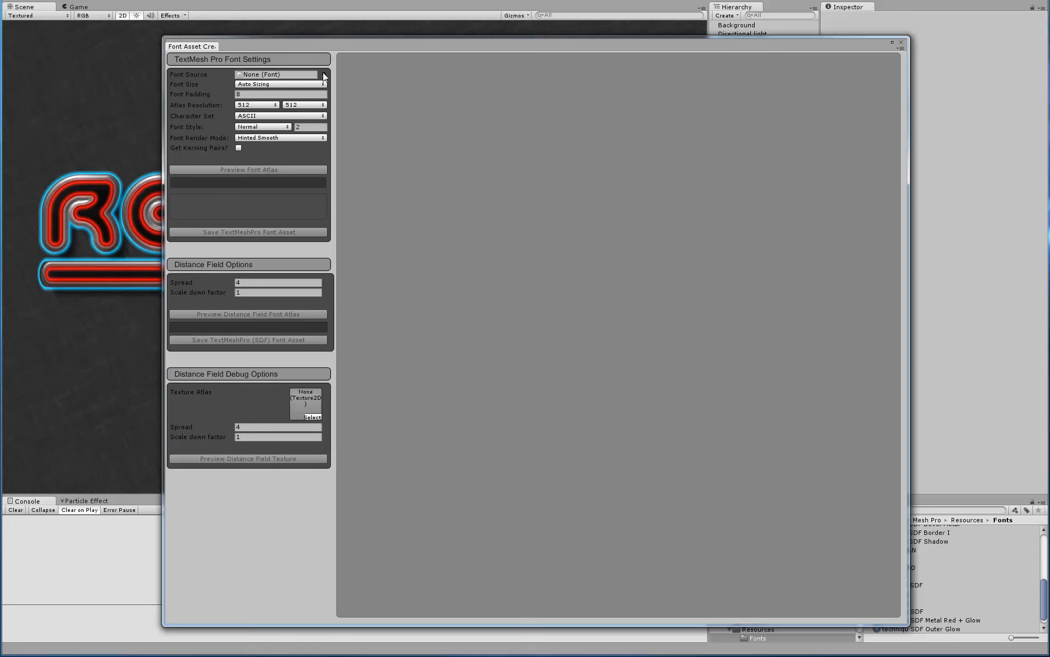
pyautogui.click(323, 73)
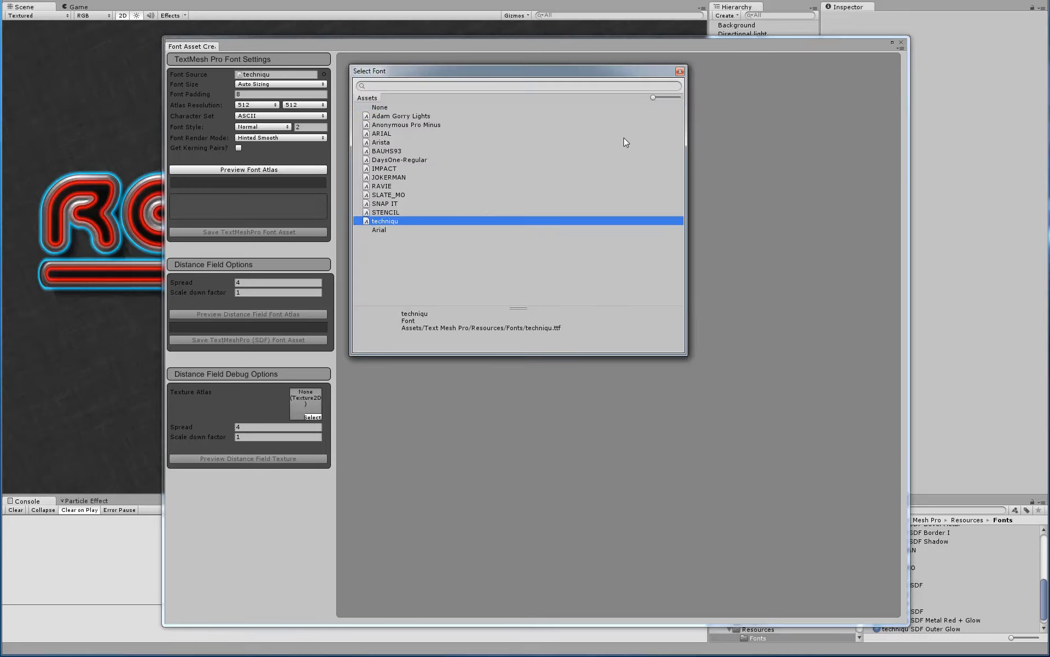
pyautogui.click(679, 71)
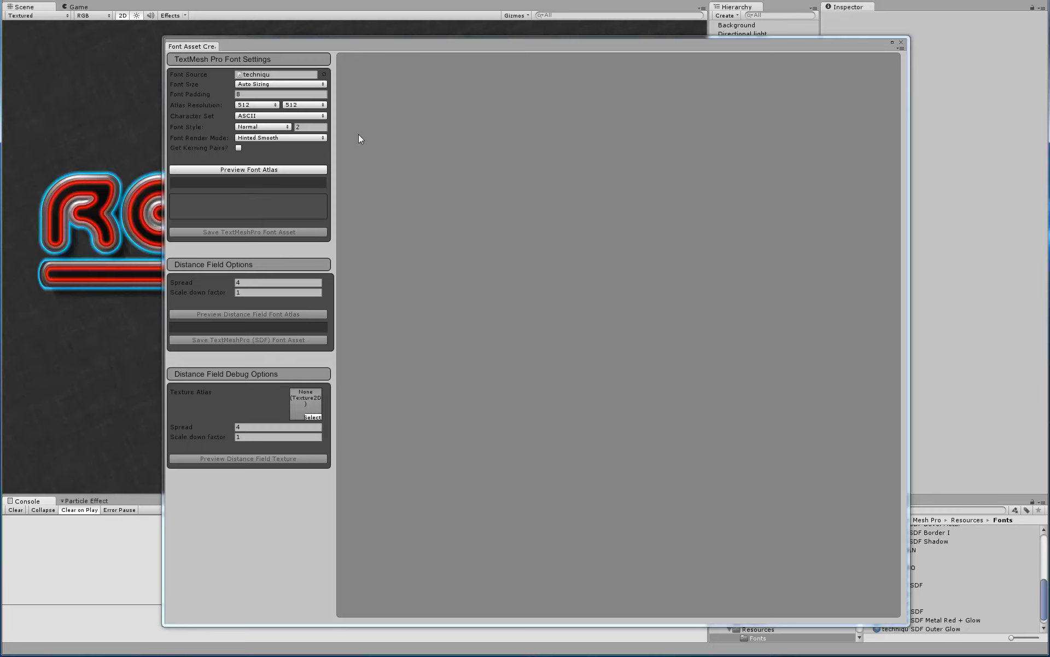
# Preview the atlas, switch rendering to Signed Distance Field 16 and regenerate it
pyautogui.click(248, 168)
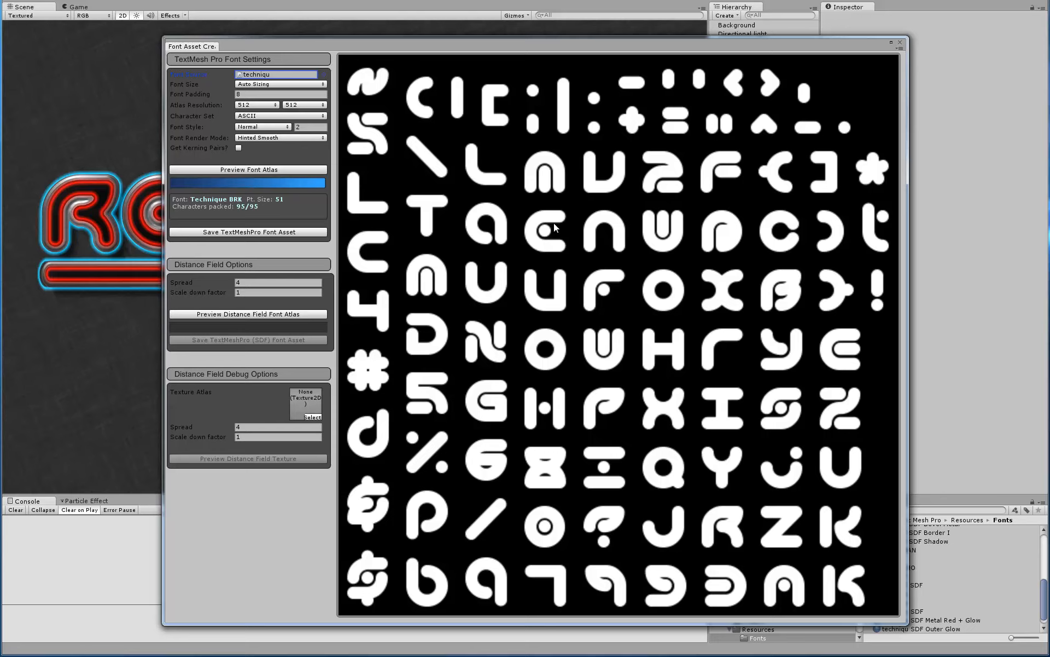
pyautogui.moveTo(260, 139)
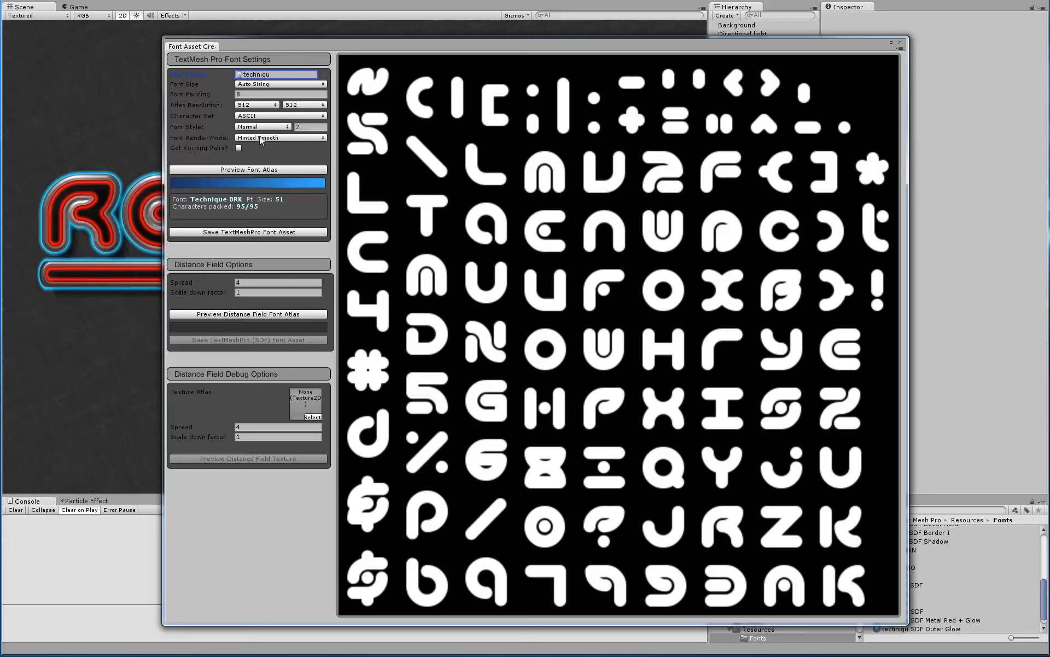
pyautogui.click(280, 138)
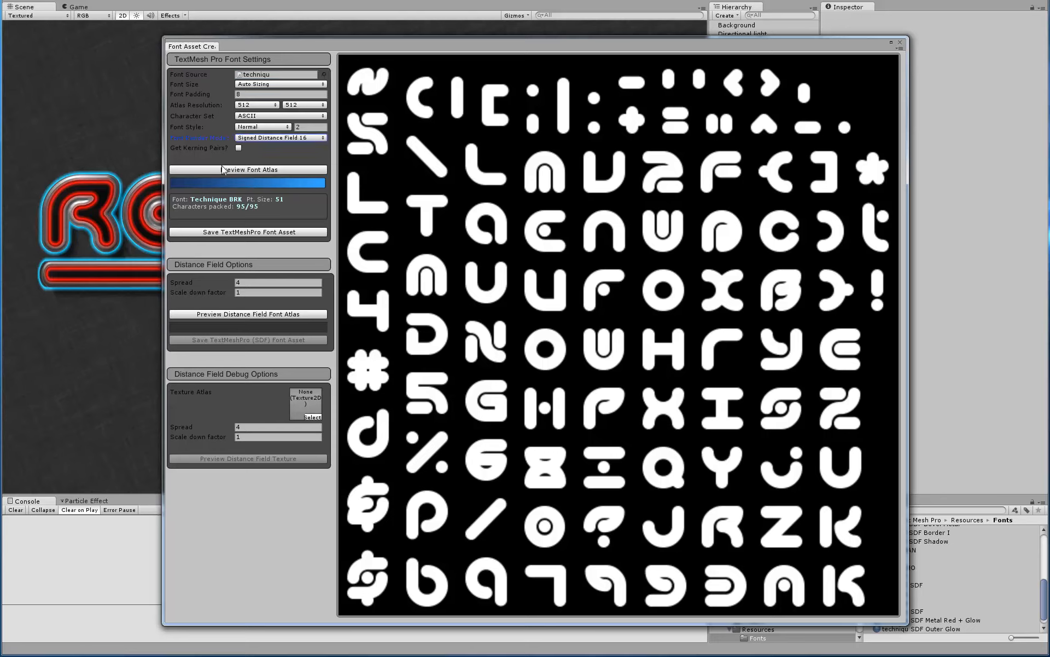
pyautogui.click(247, 169)
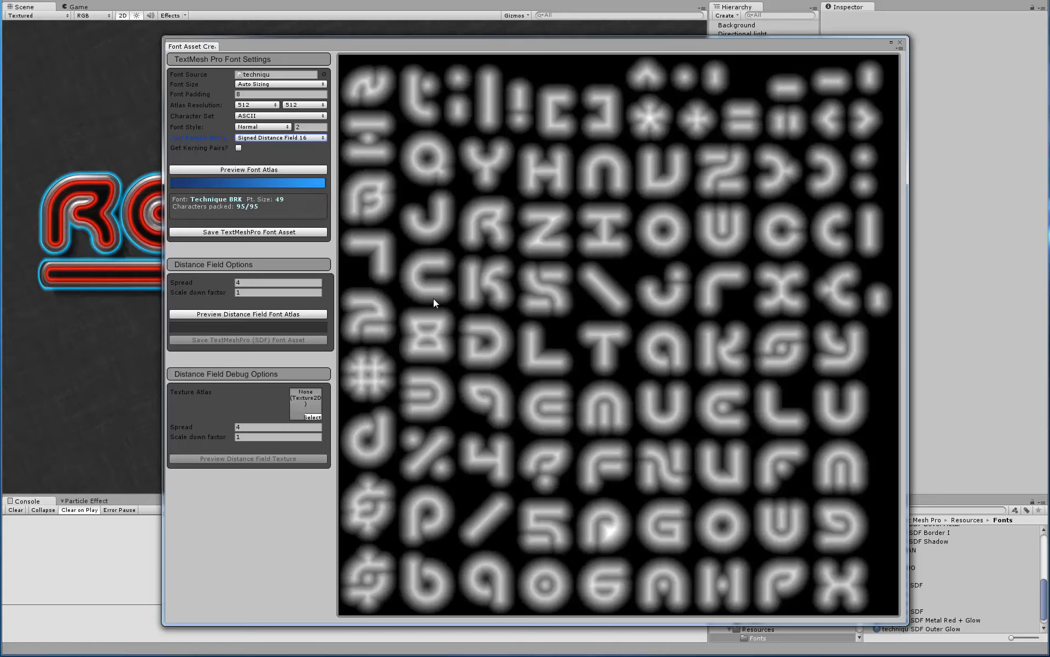
pyautogui.moveTo(637, 302)
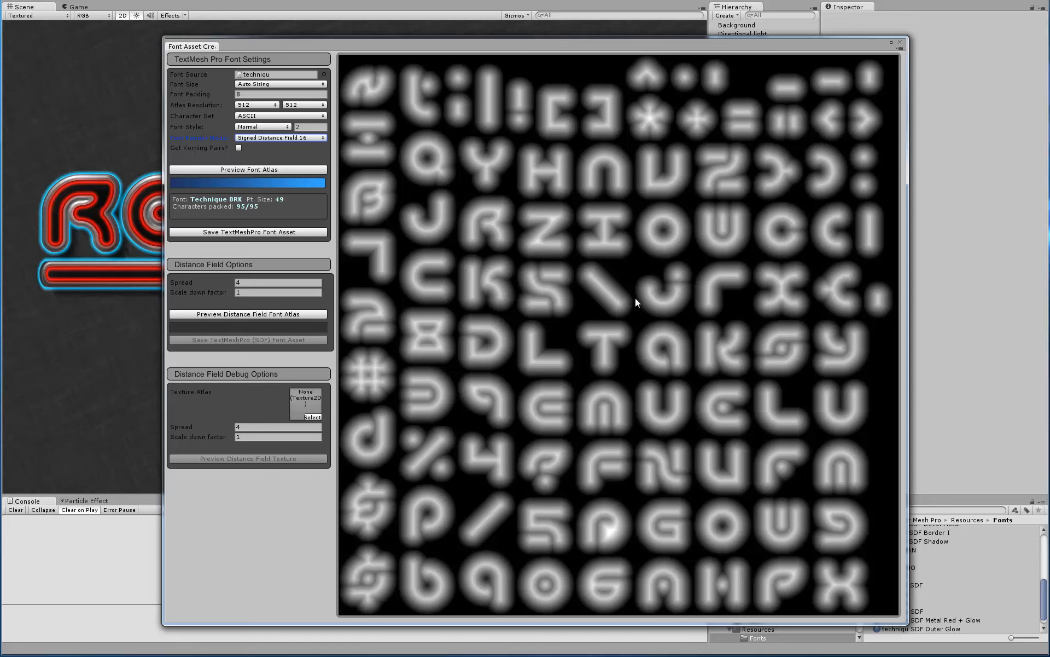
pyautogui.moveTo(233, 246)
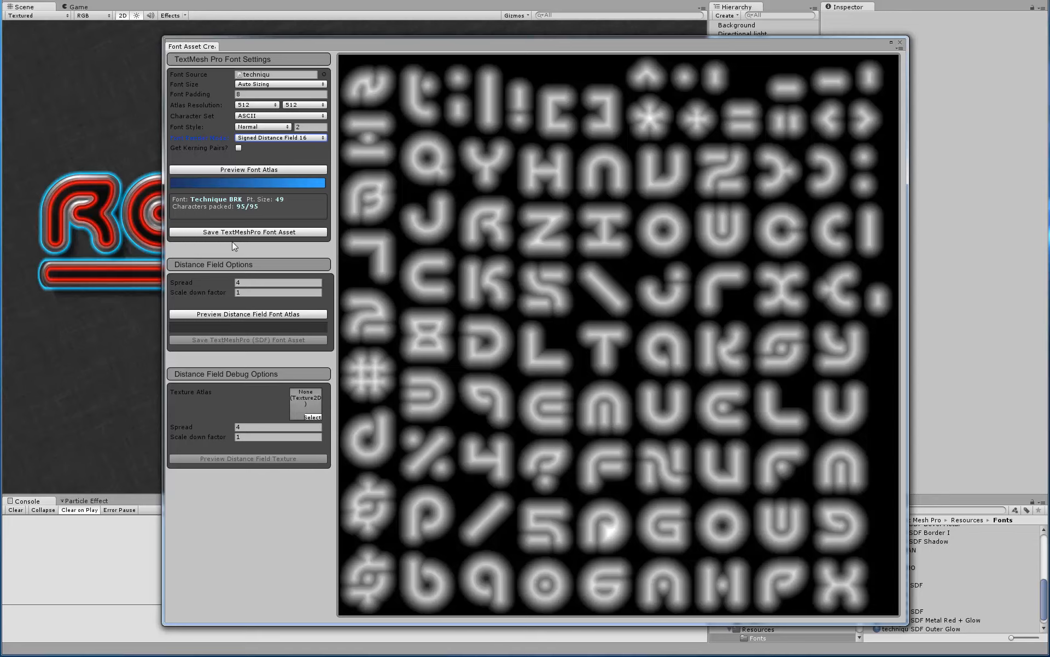
# Save the atlas as techniqu SDF.asset, replacing the existing asset, and close the creator
pyautogui.click(247, 232)
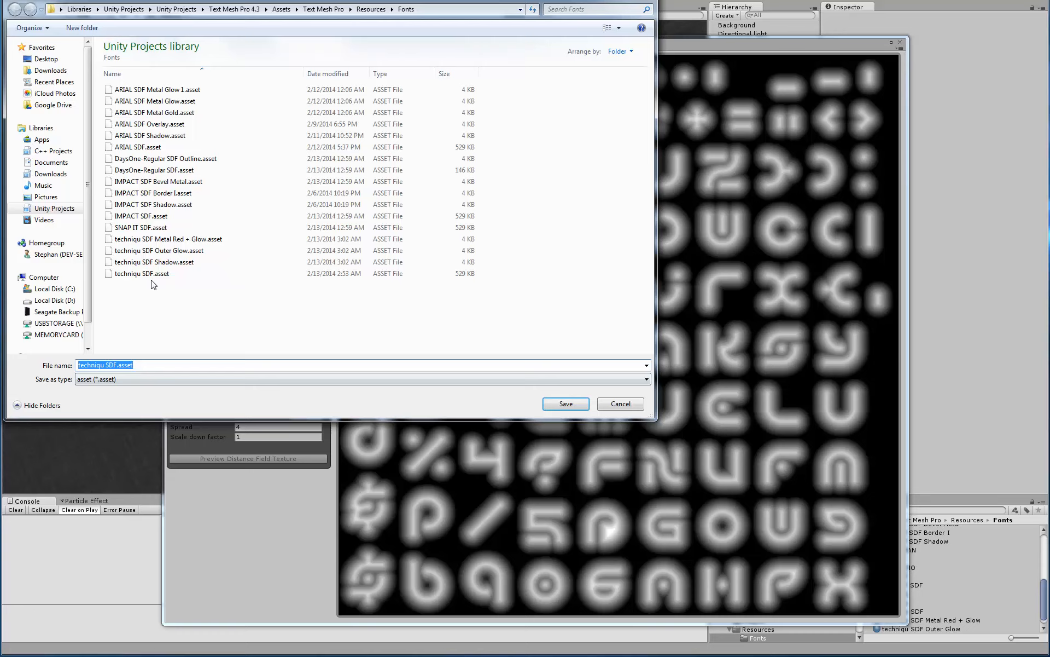
pyautogui.click(565, 404)
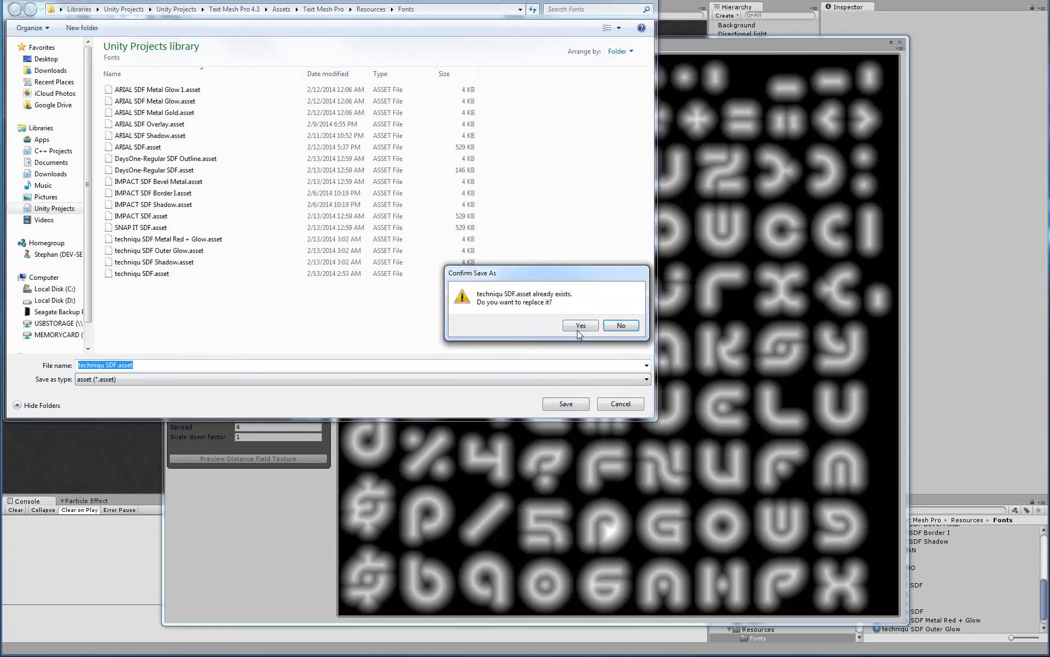
pyautogui.click(580, 325)
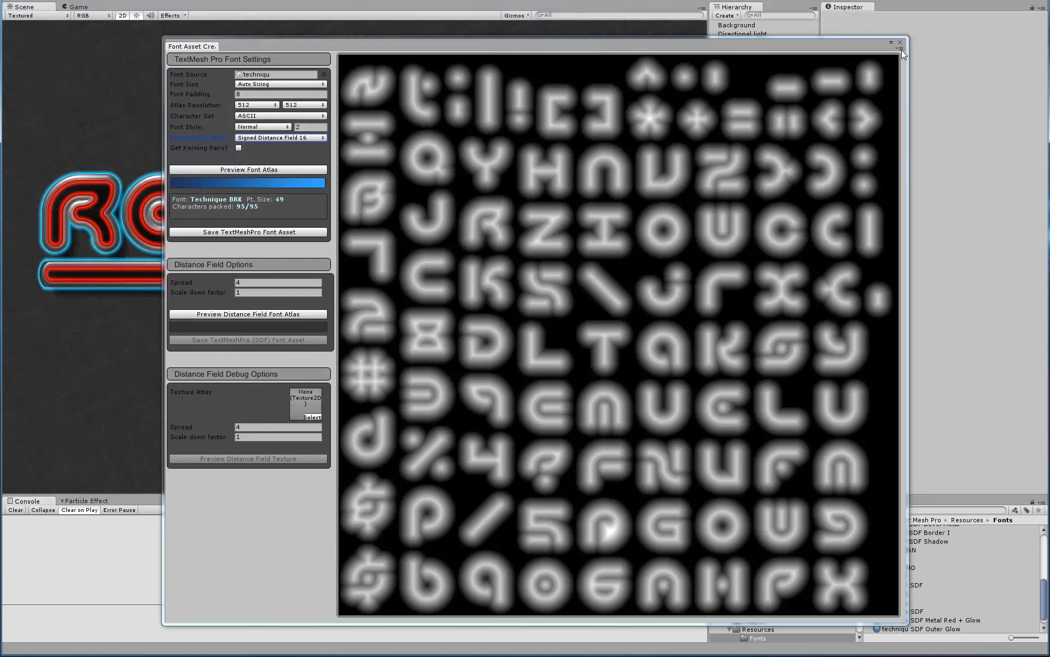
pyautogui.click(900, 42)
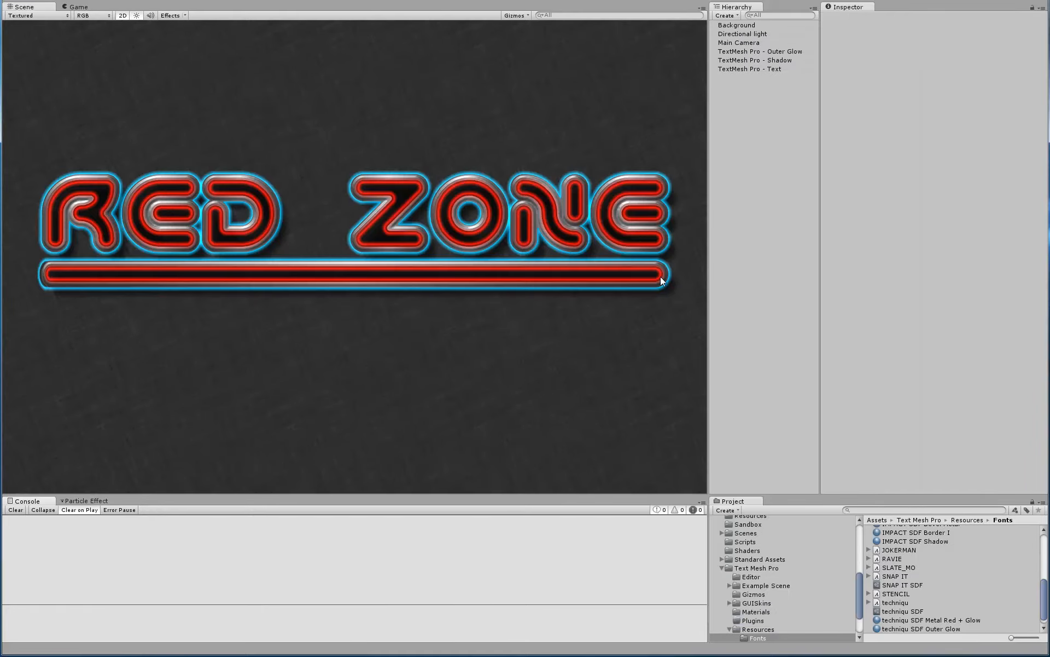
pyautogui.moveTo(762, 55)
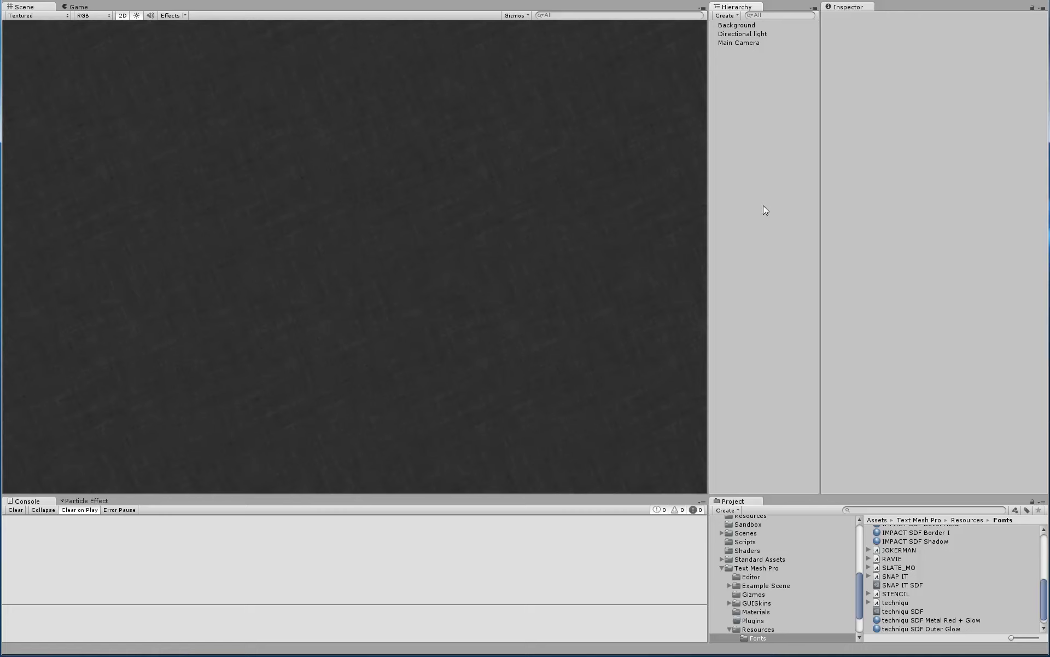
pyautogui.moveTo(745, 211)
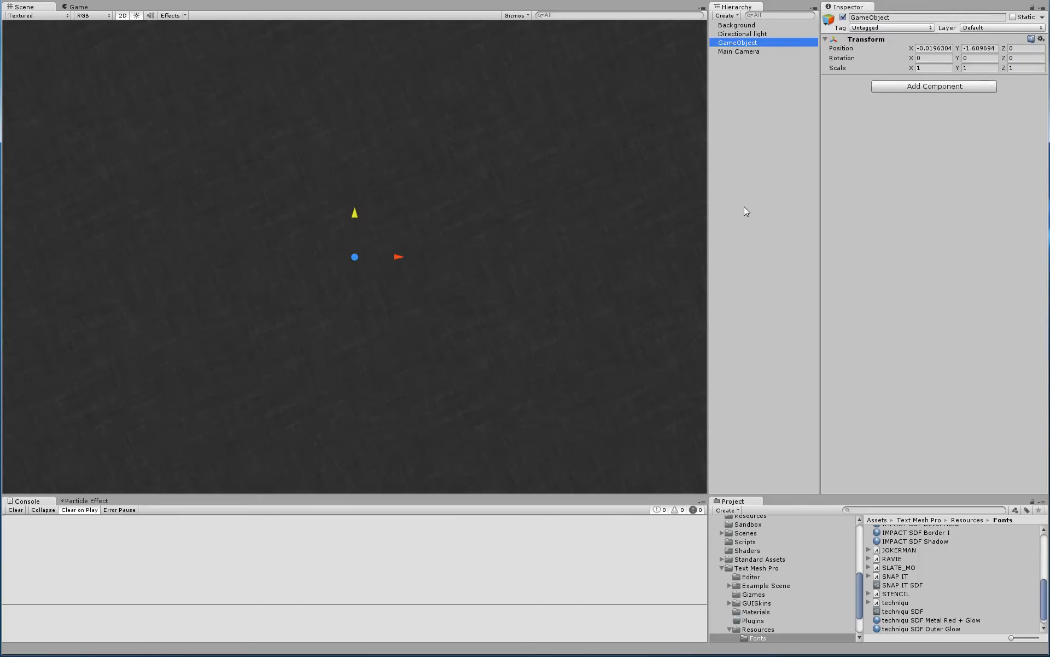
# Name the new empty object 'TextMesh Pro - Red Zone'
pyautogui.write('TextMesh Pro -')
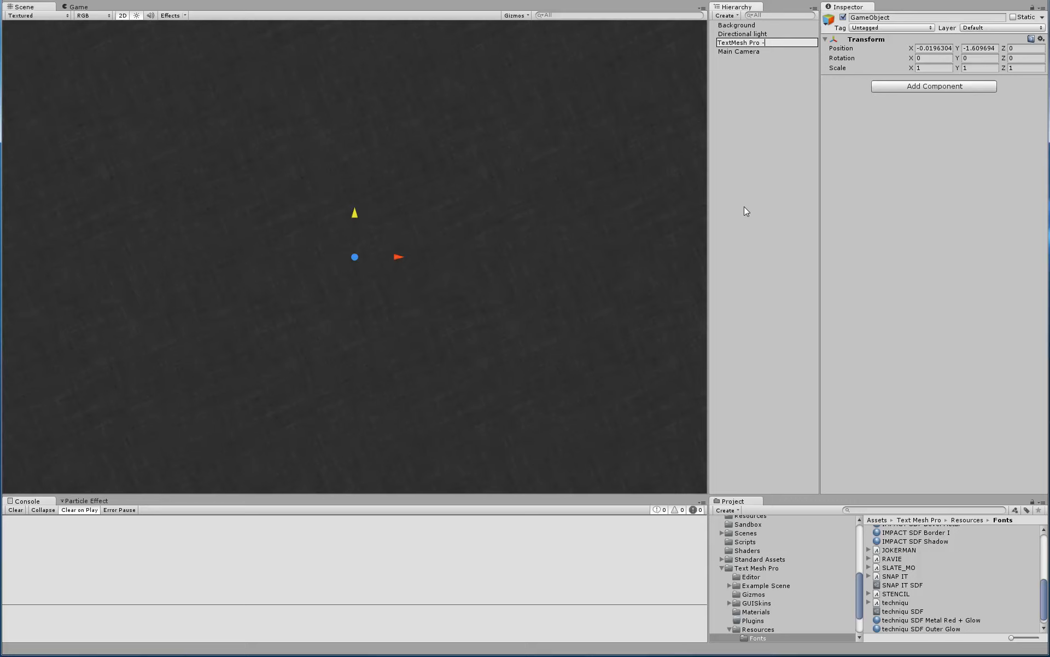
pyautogui.write('Red')
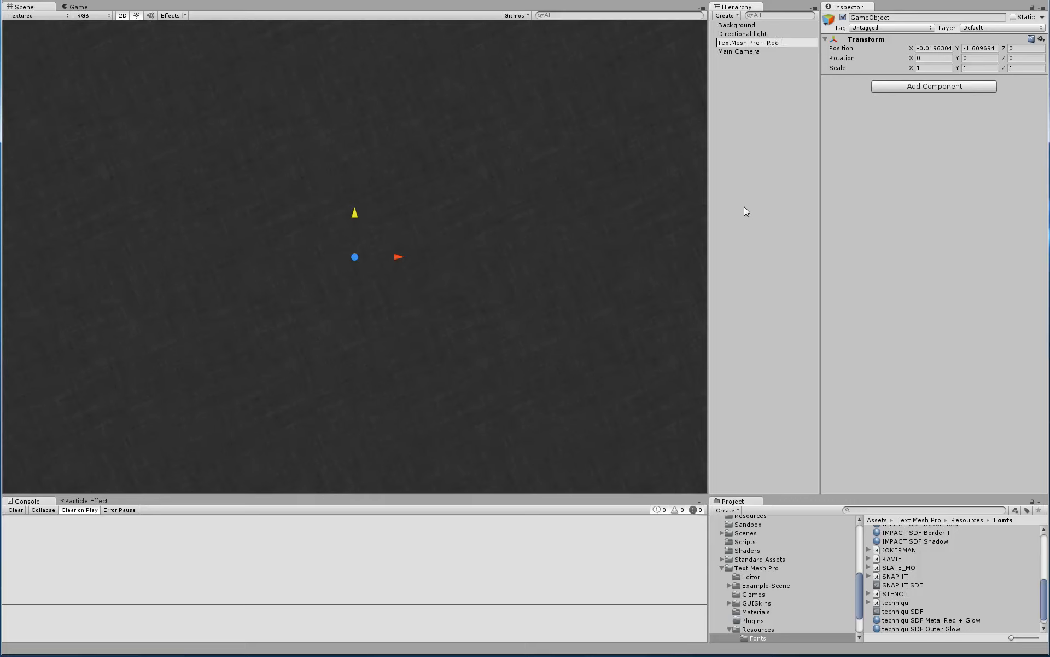
pyautogui.write('Zone')
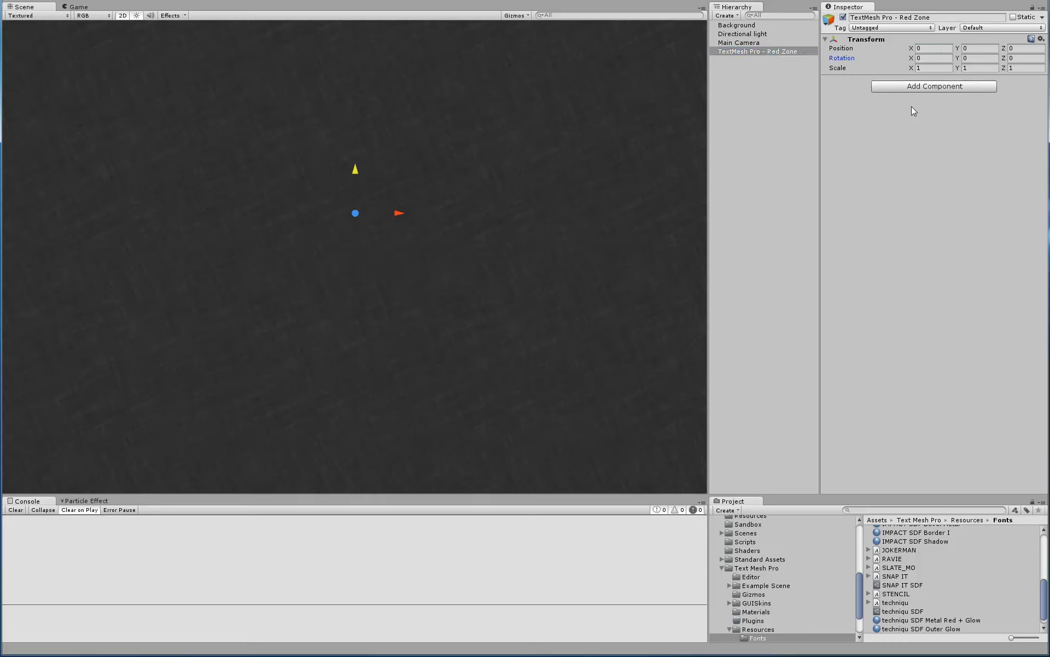
# Add a TextMesh Pro component from the Mesh category to the object
pyautogui.click(933, 86)
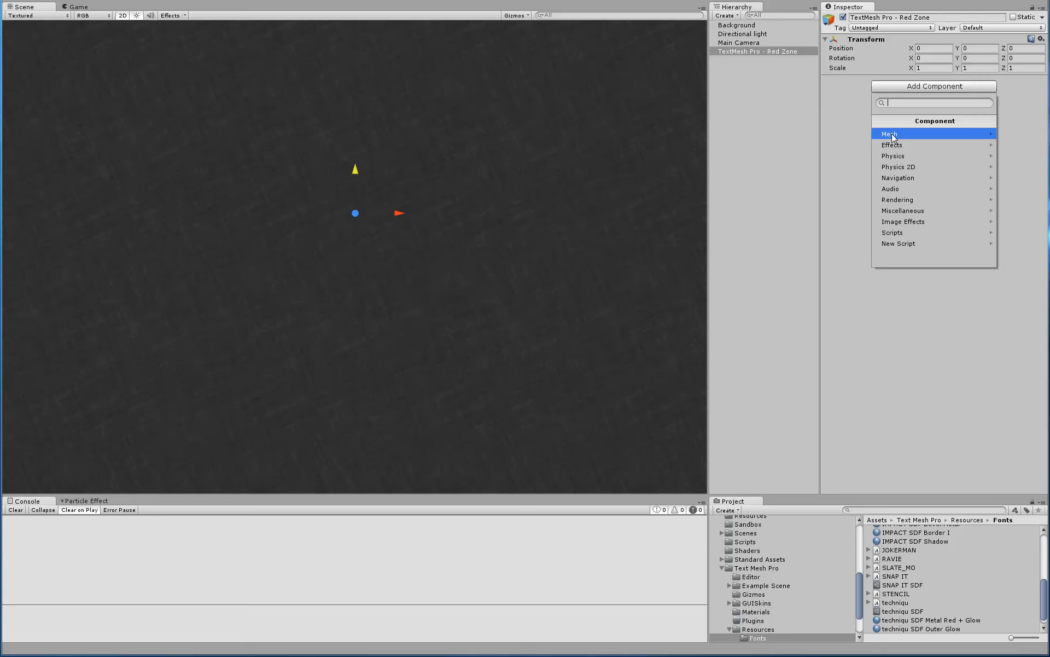
pyautogui.click(891, 134)
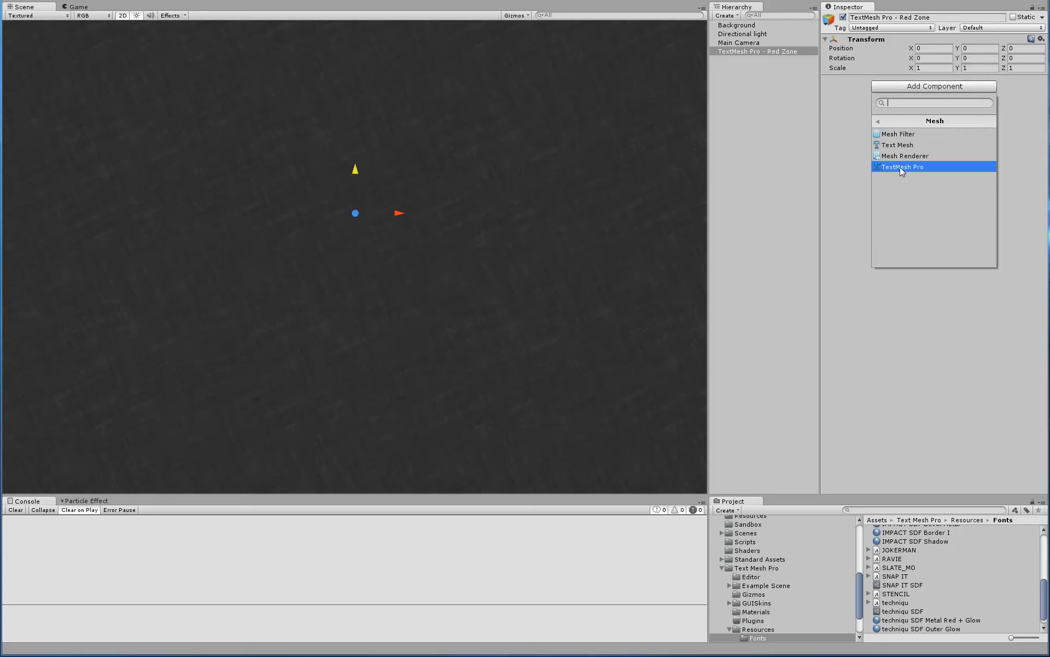
pyautogui.click(903, 166)
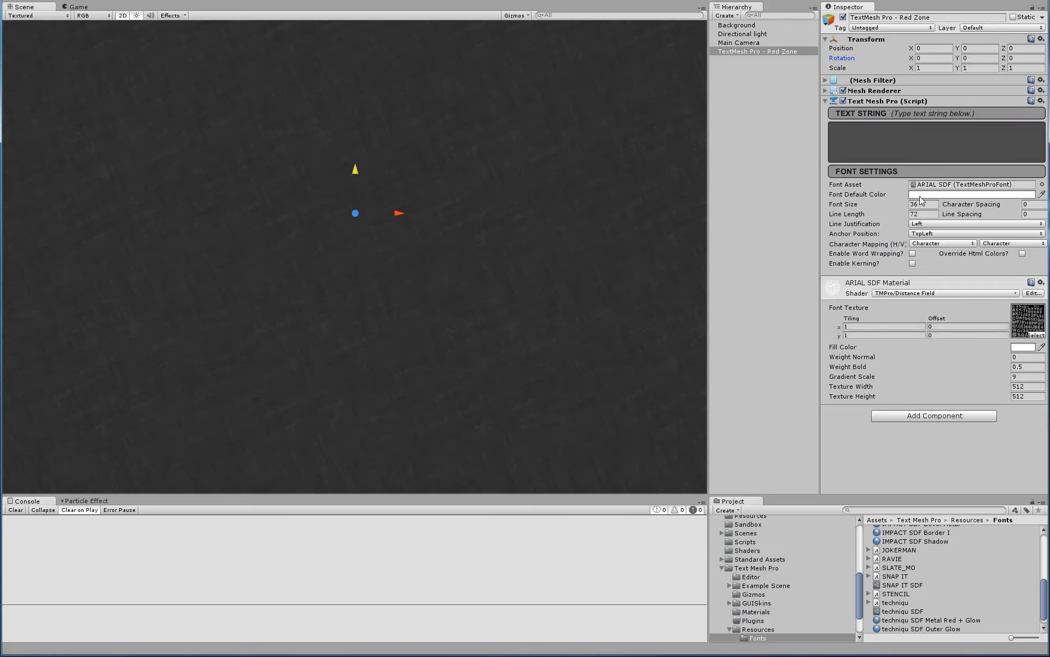
# Enter '<u>RED ZONE' as the text string
pyautogui.click(856, 134)
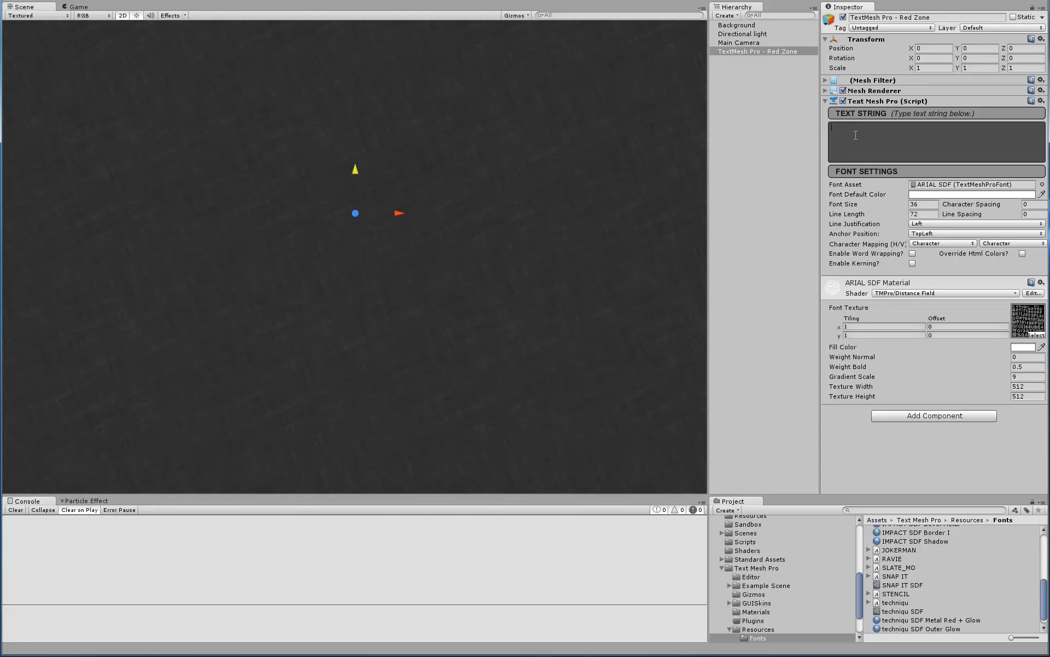
pyautogui.write('RED ZO')
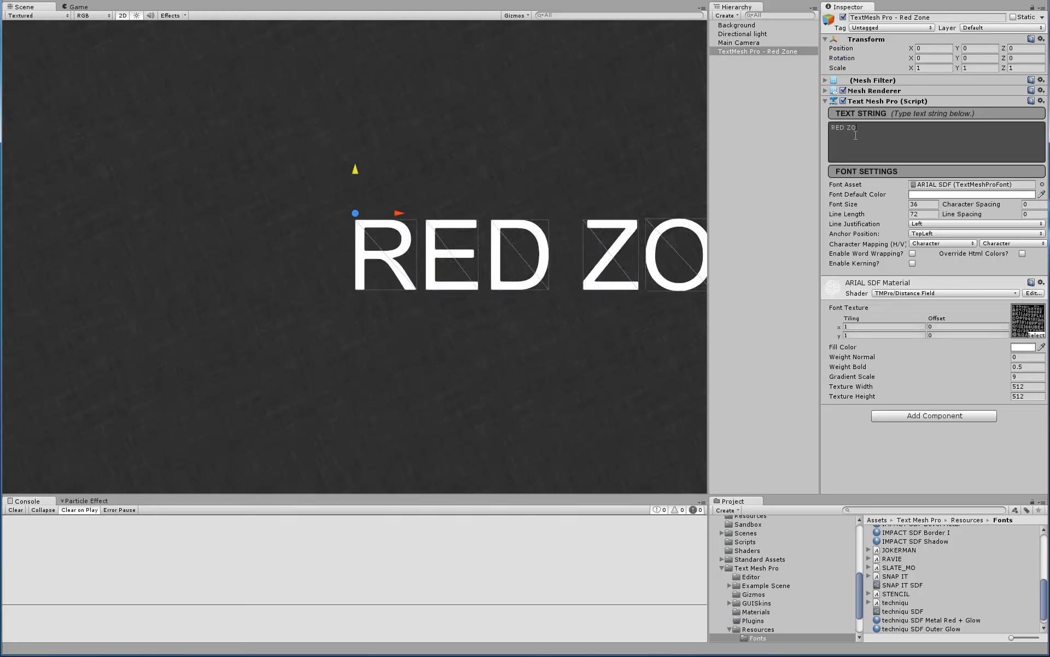
pyautogui.write('NE')
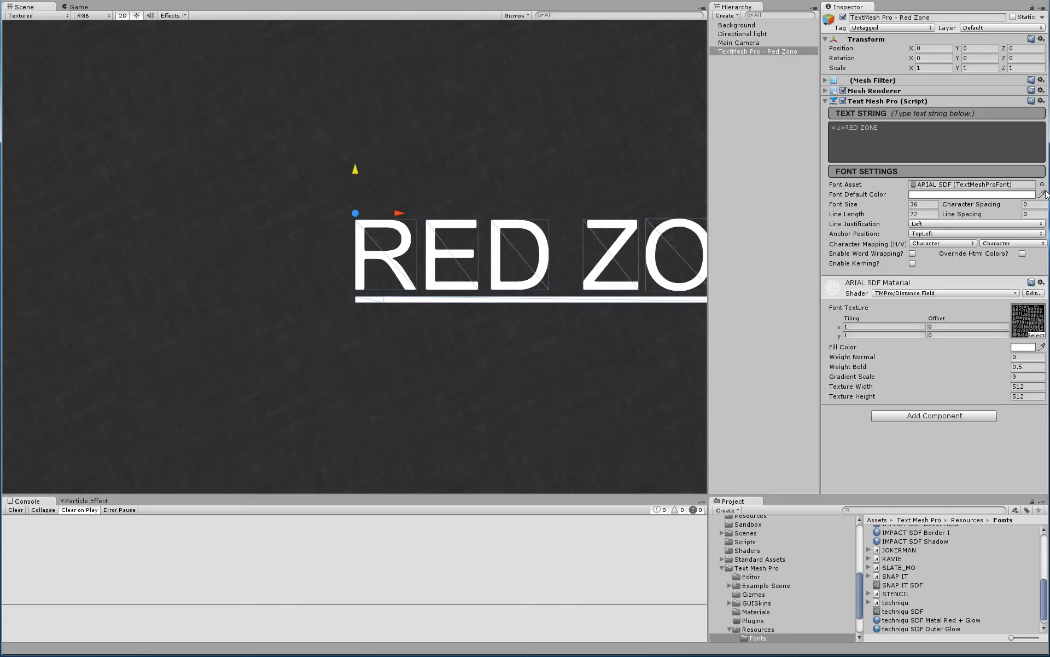
pyautogui.click(1040, 184)
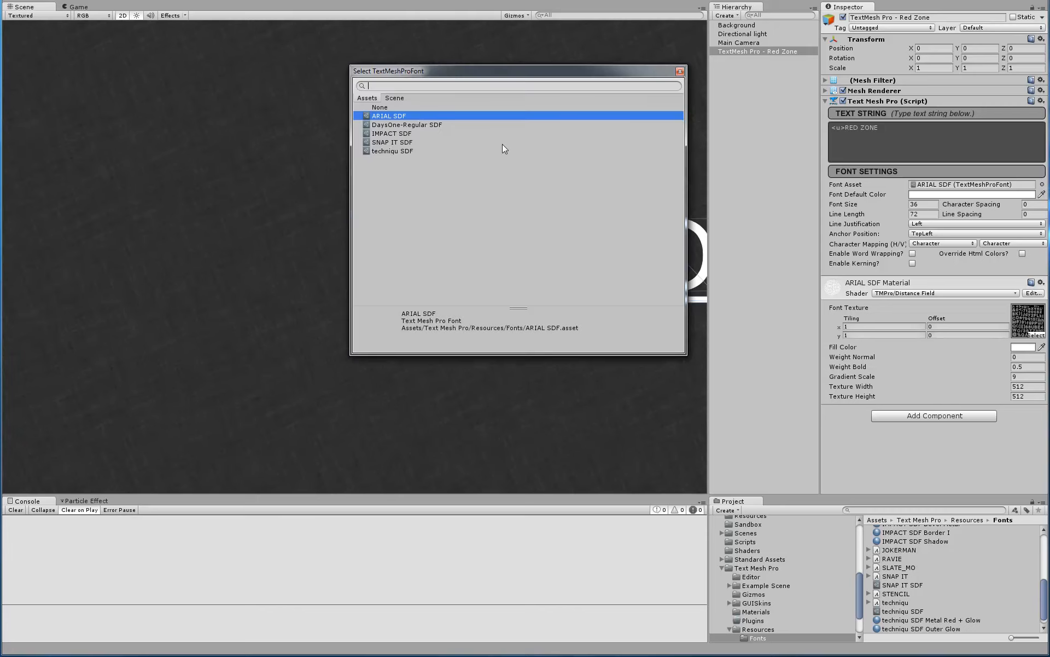
pyautogui.click(392, 151)
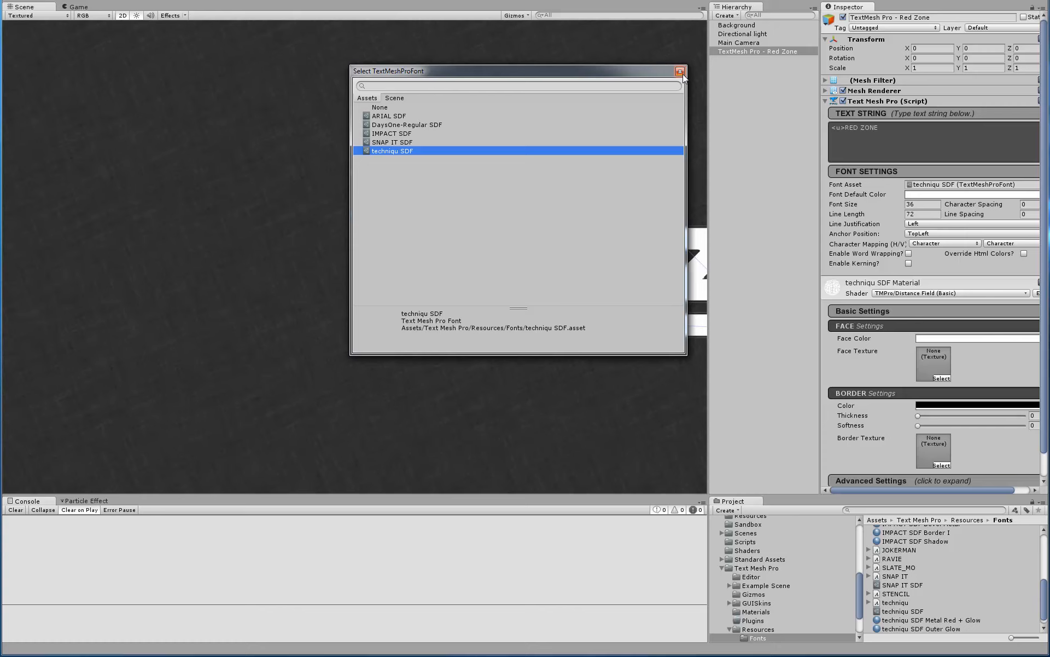
pyautogui.click(680, 71)
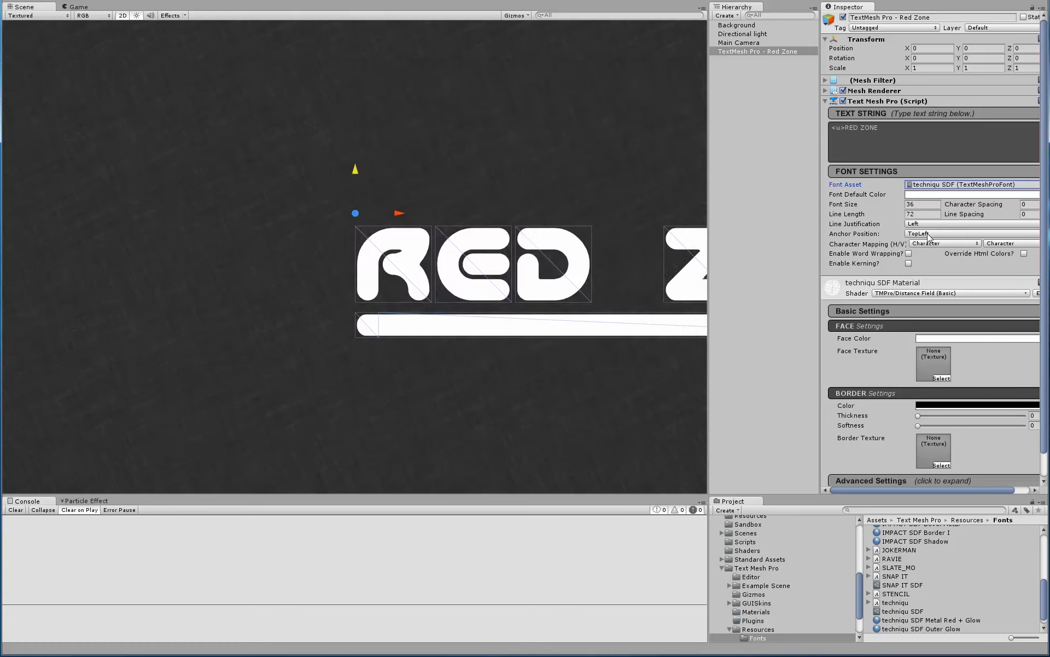
pyautogui.click(942, 233)
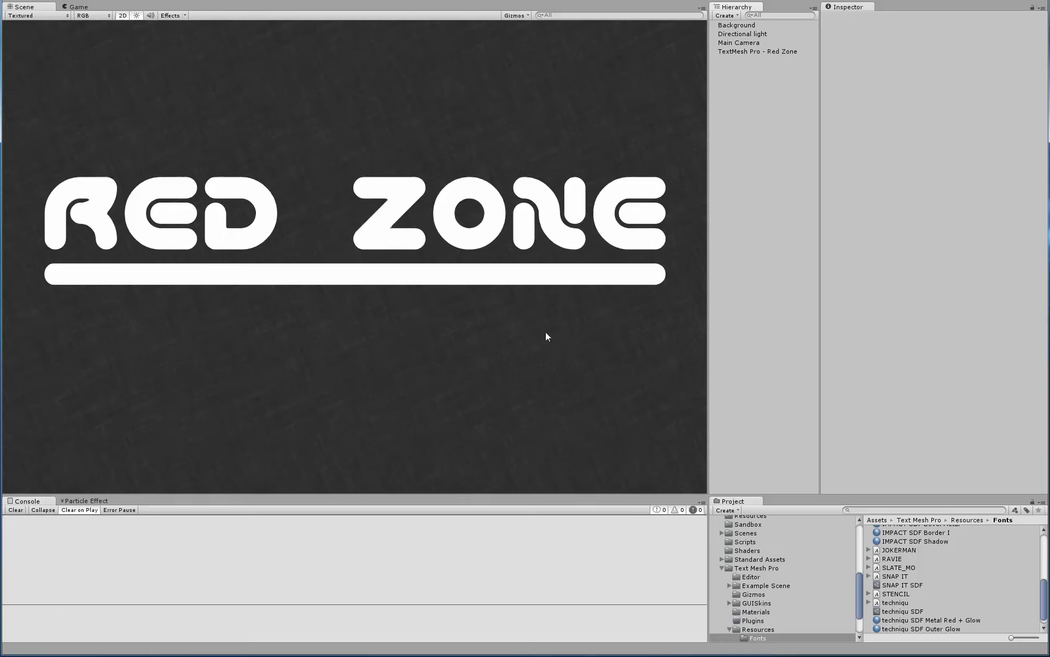
pyautogui.moveTo(453, 333)
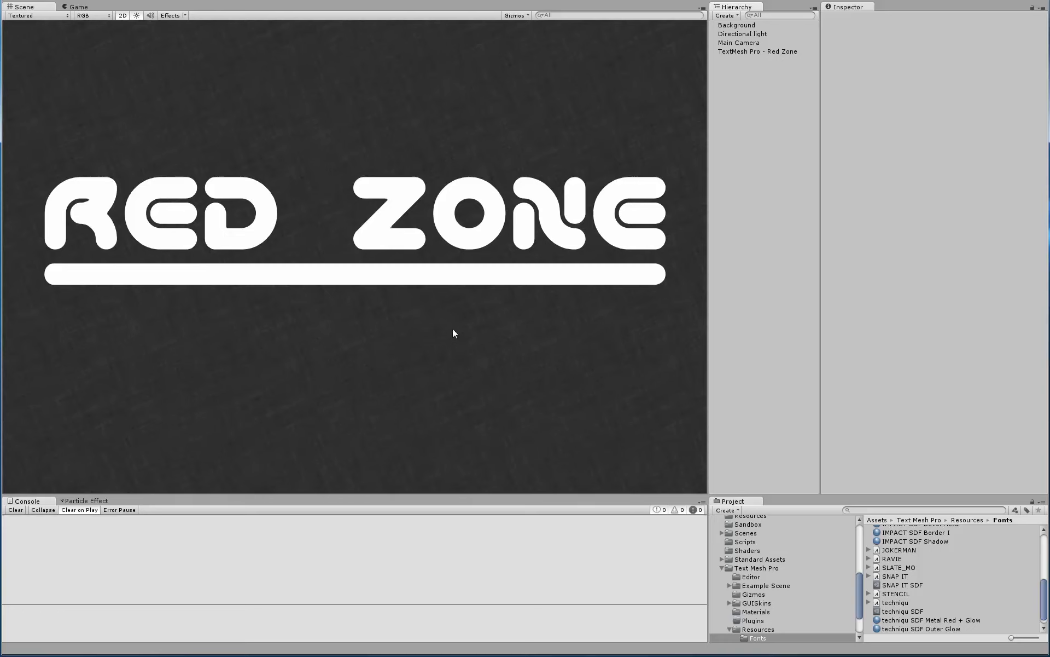
pyautogui.moveTo(358, 330)
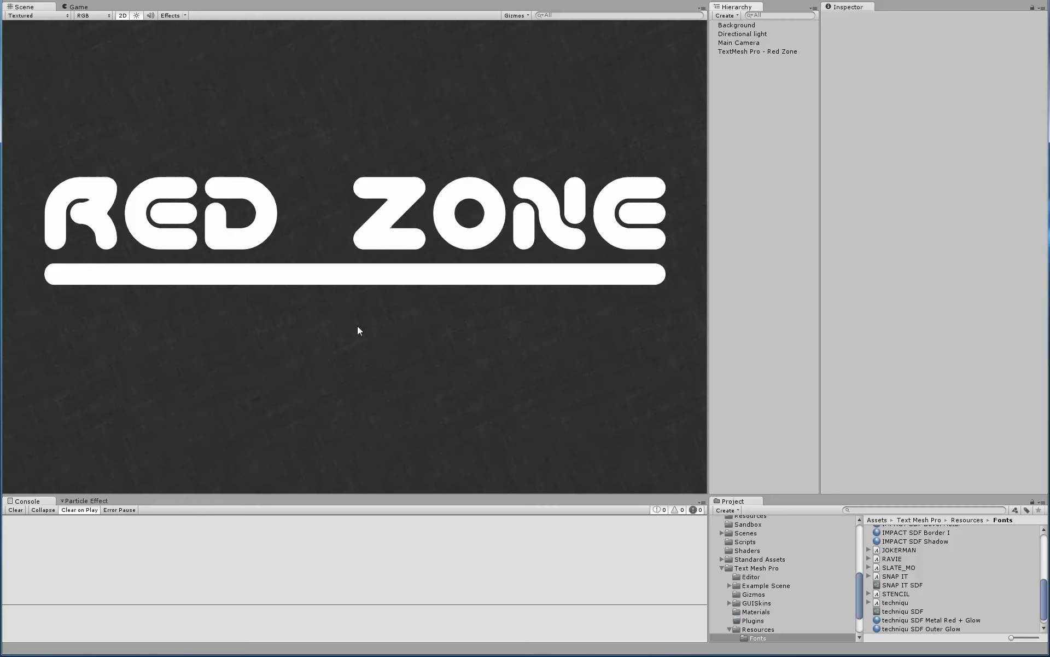
pyautogui.click(757, 52)
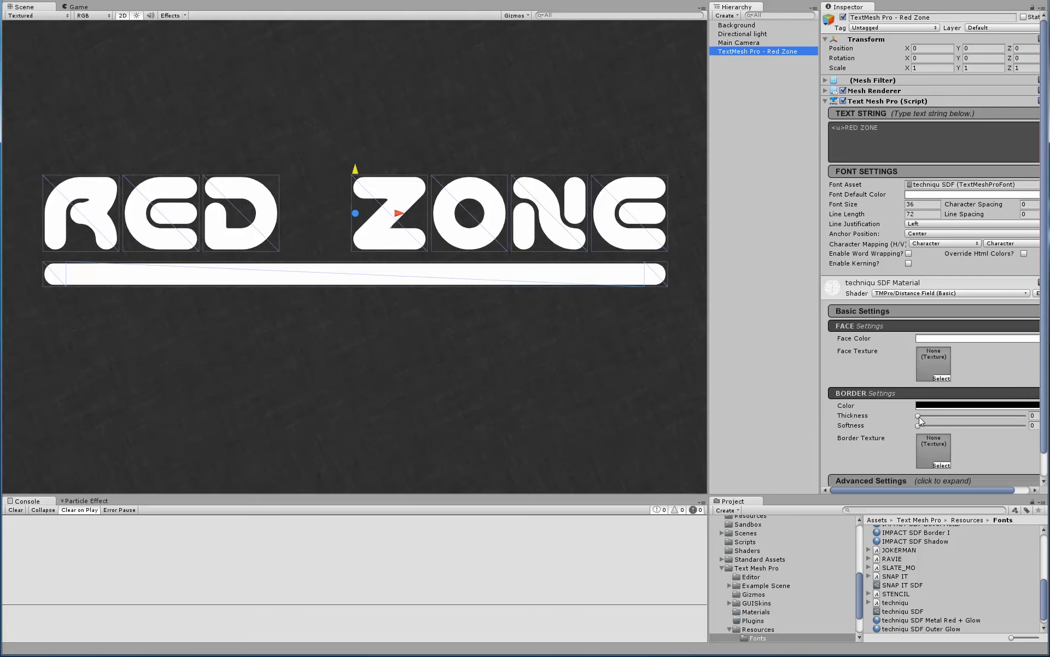
pyautogui.moveTo(917, 415); pyautogui.dragTo(928, 420)
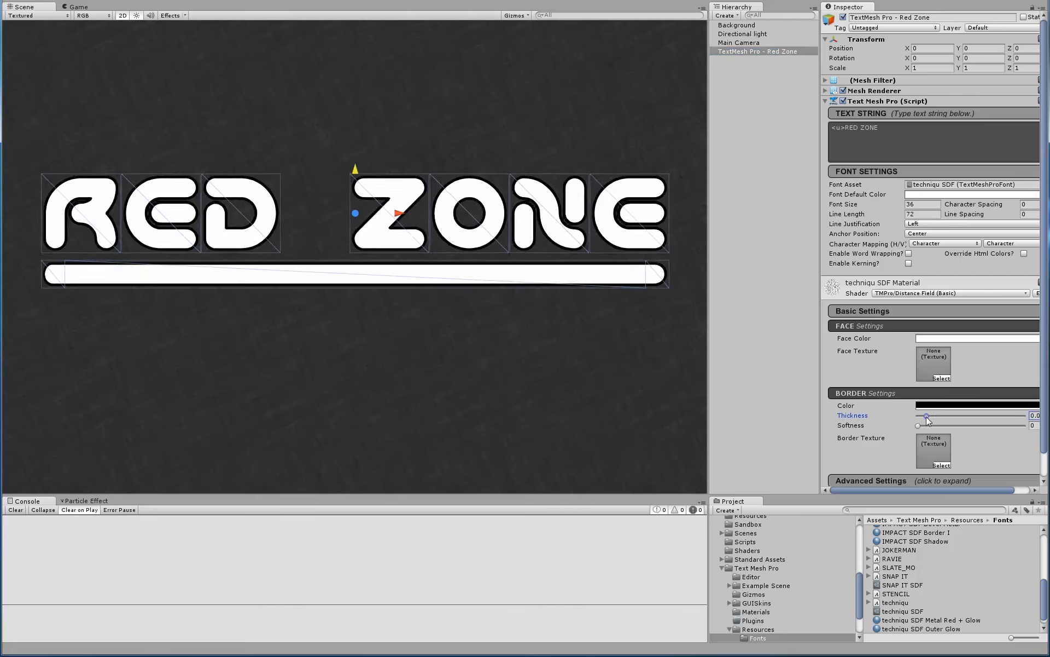
pyautogui.moveTo(928, 416); pyautogui.dragTo(918, 416)
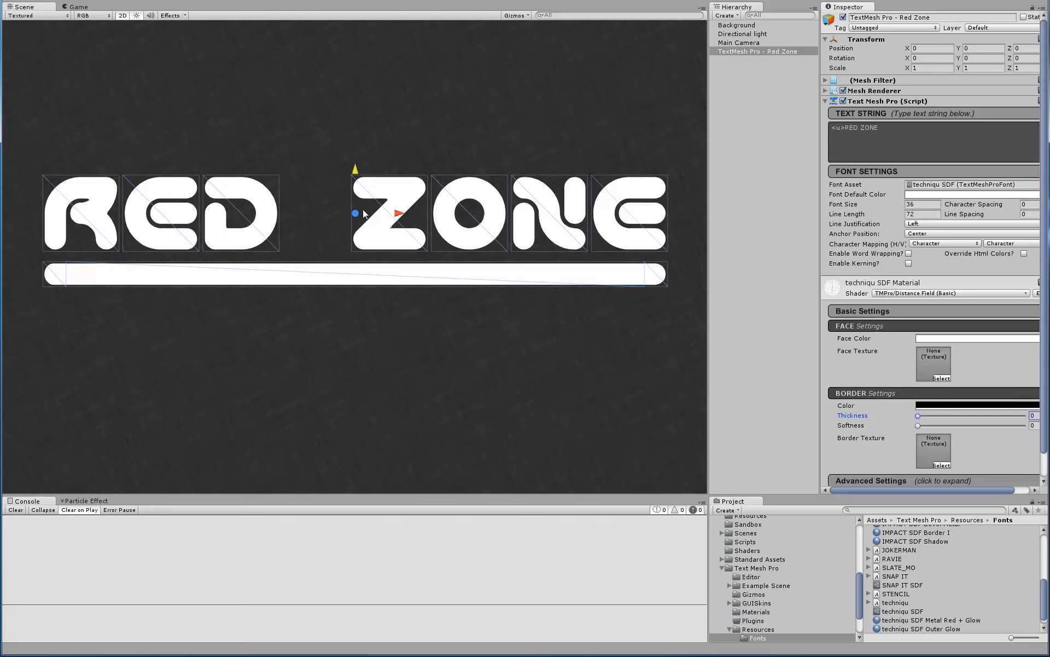
pyautogui.moveTo(925, 610)
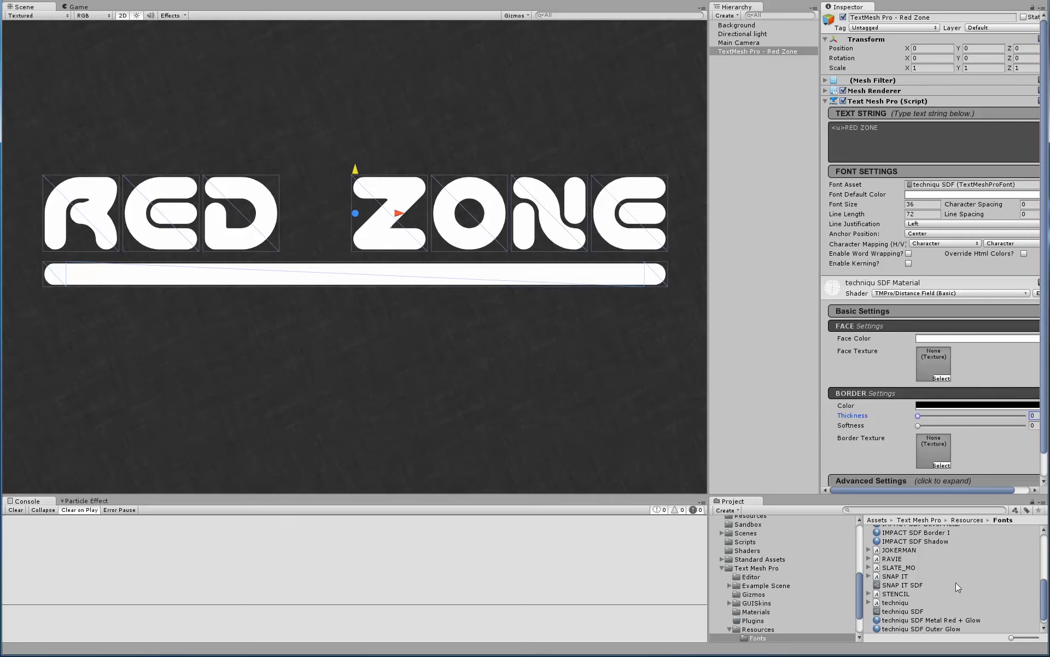
# Assign the techniqu SDF Metal Red + Glow material and duplicate the object at Z 0.2
pyautogui.scroll(-3)
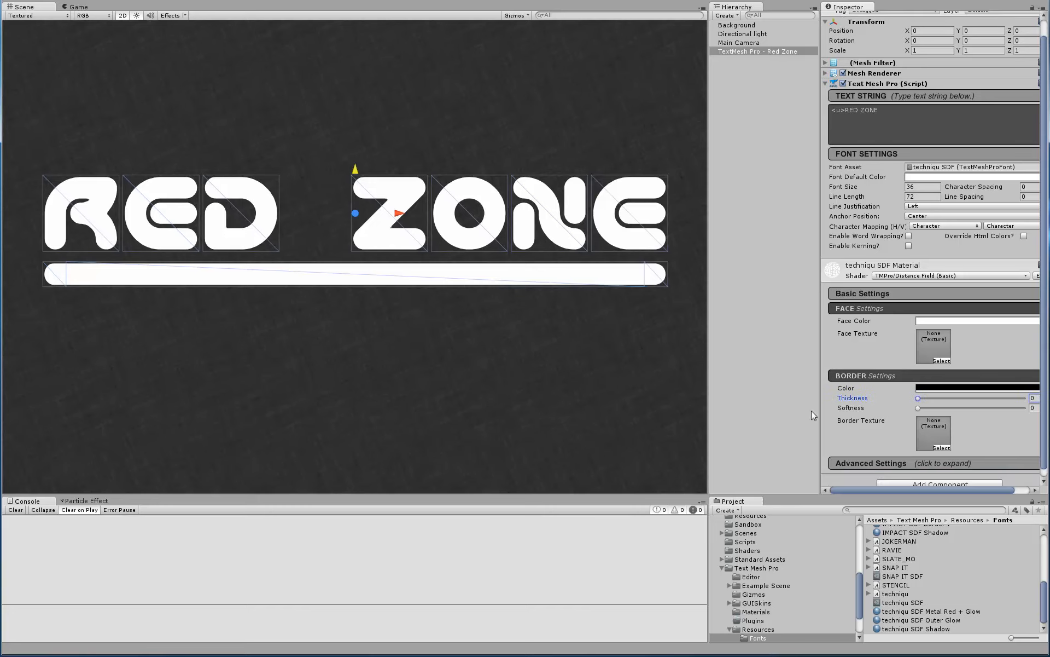
pyautogui.click(757, 51)
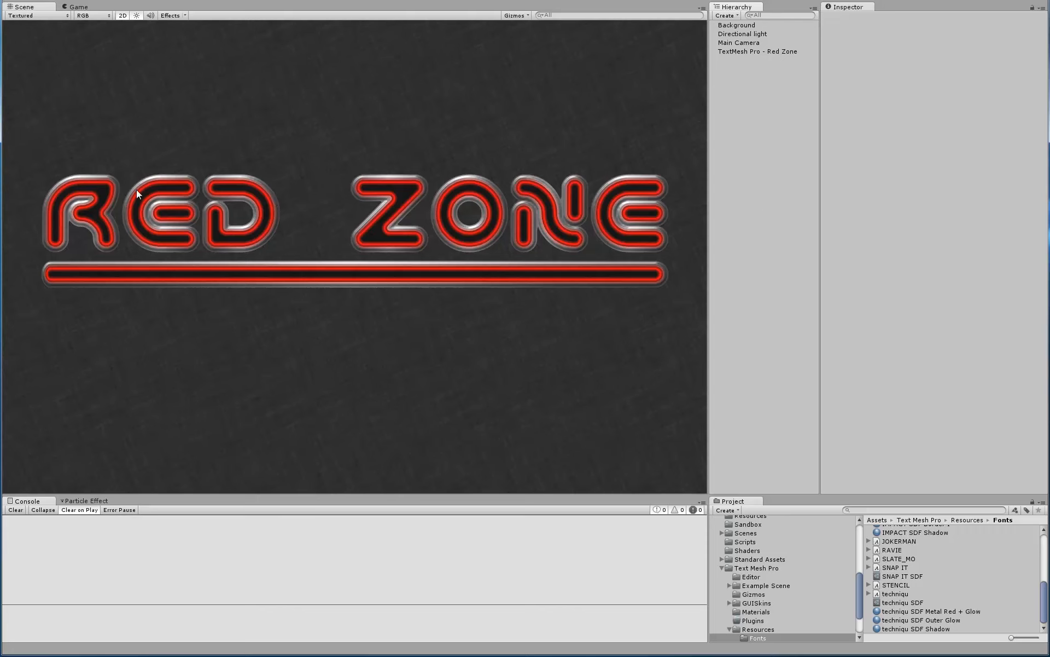
pyautogui.moveTo(740, 73)
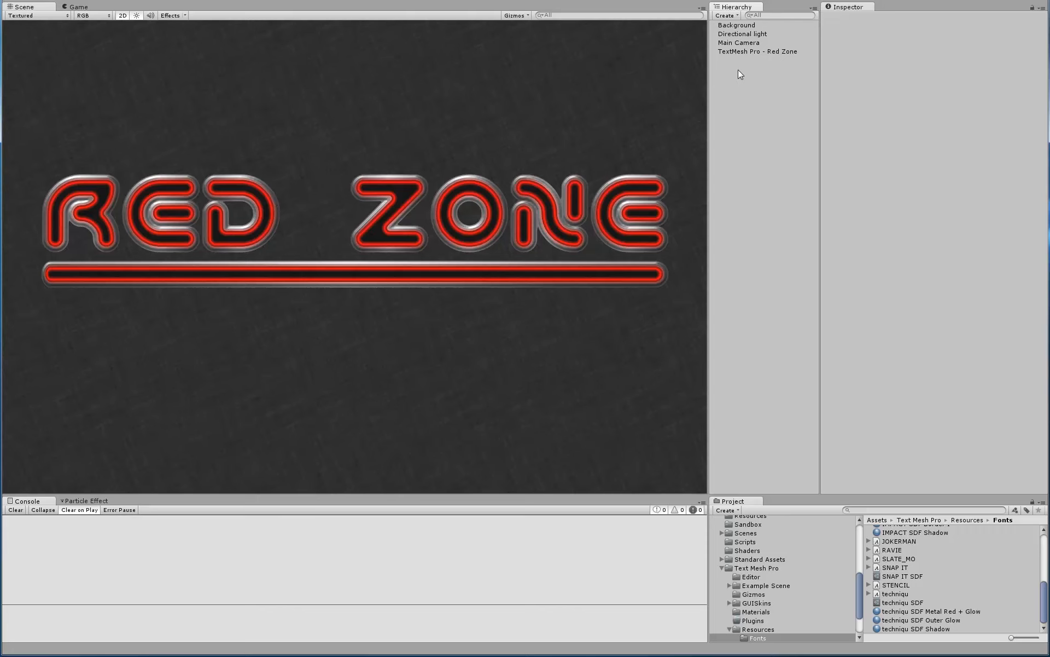
pyautogui.click(757, 51)
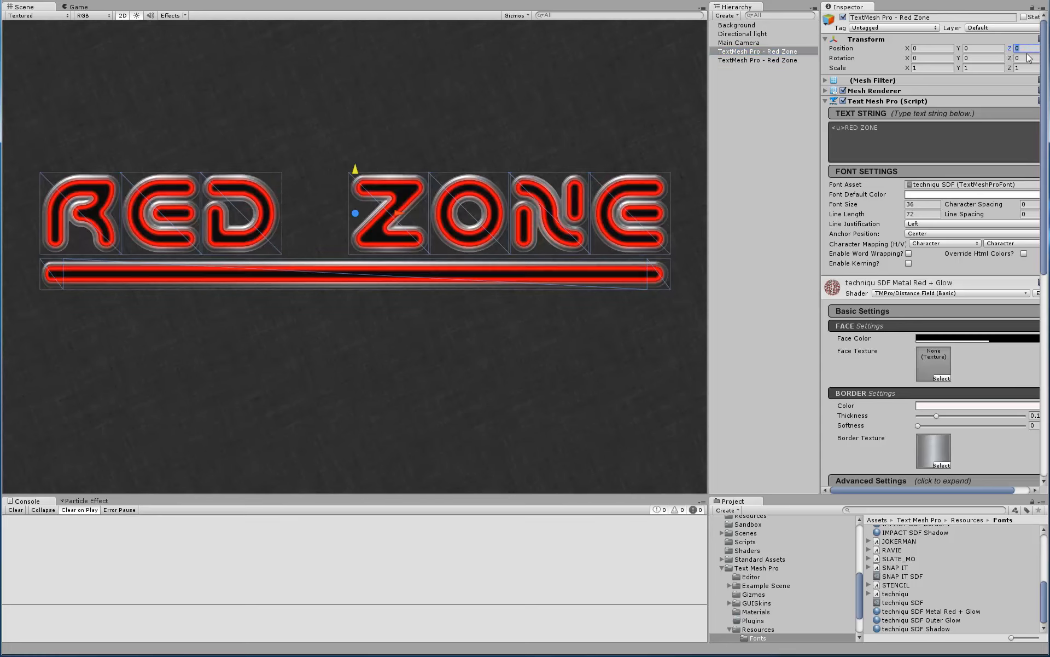
pyautogui.write('.2')
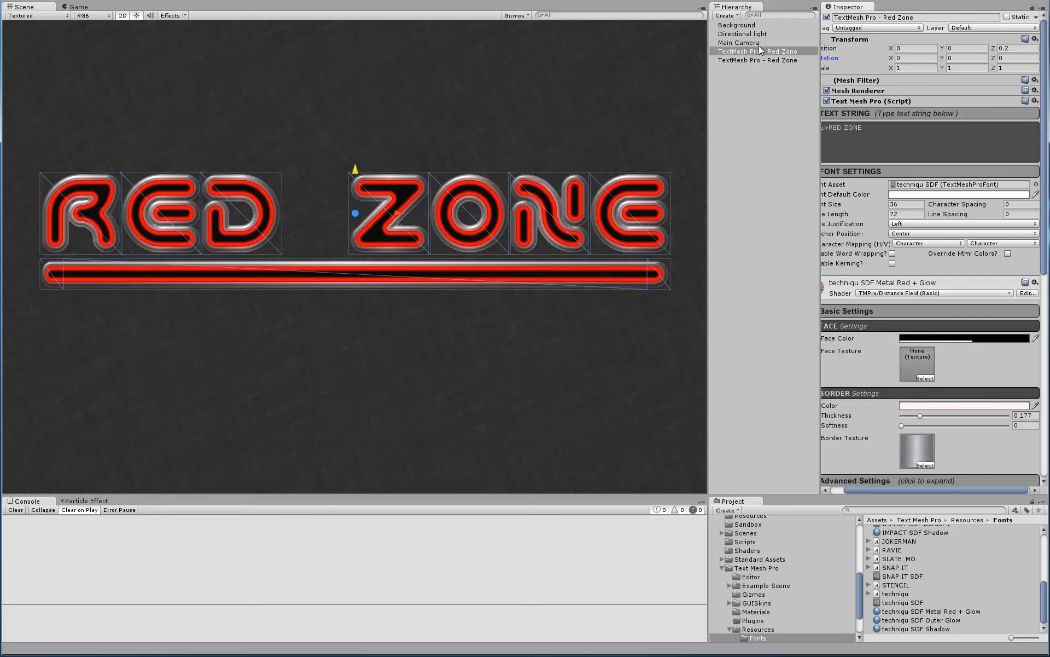
pyautogui.click(757, 51)
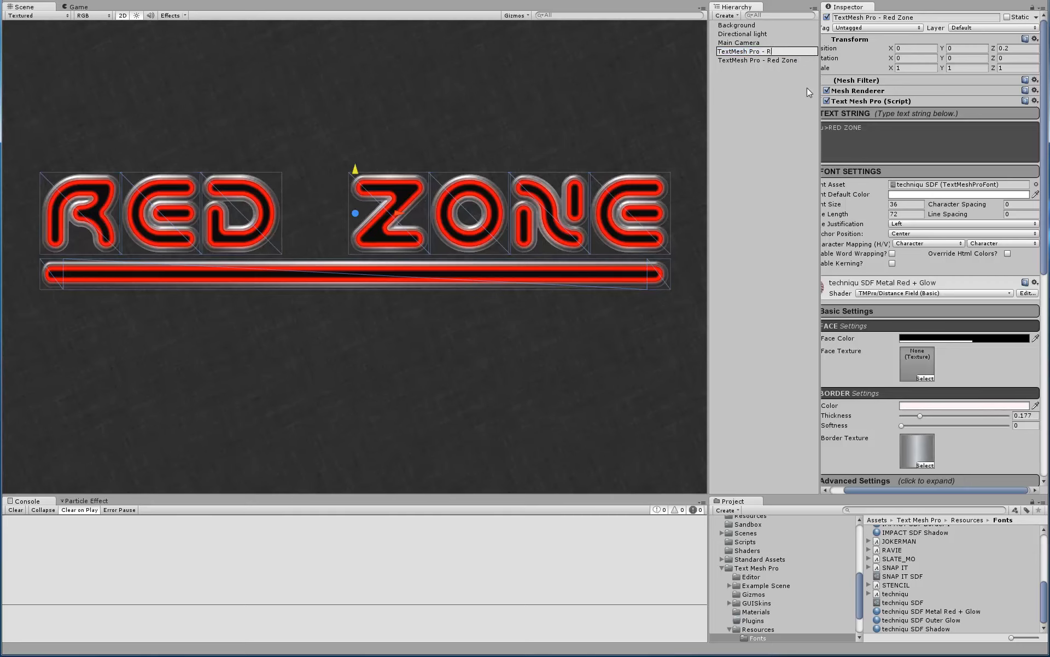
# Rename the copy Shadow and drag it down and right of the logo
pyautogui.click(757, 59)
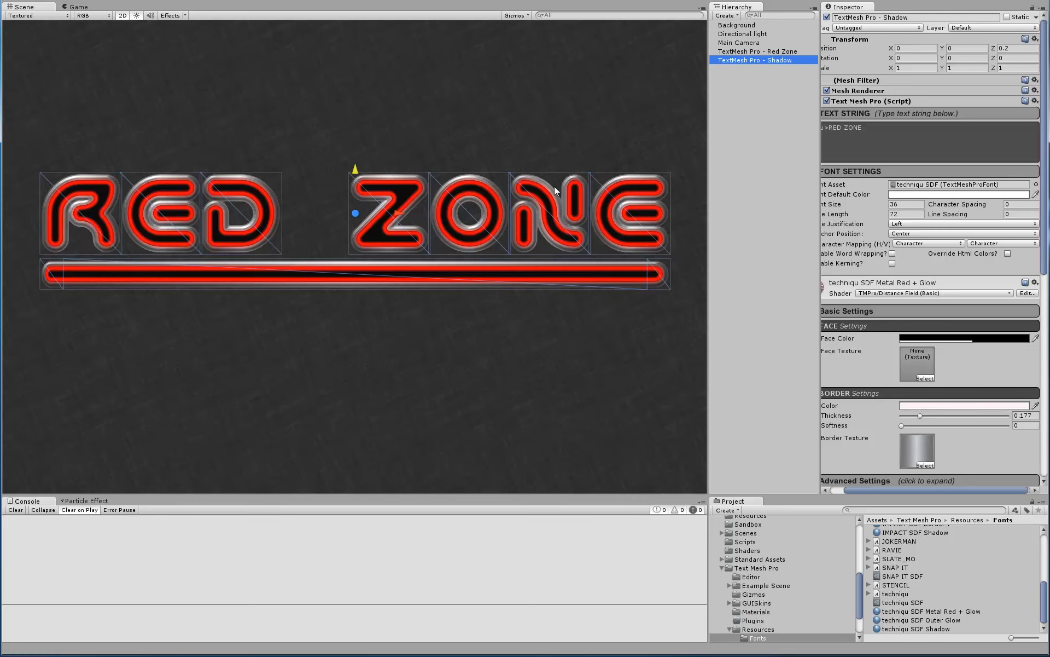
pyautogui.moveTo(355, 195); pyautogui.dragTo(366, 204)
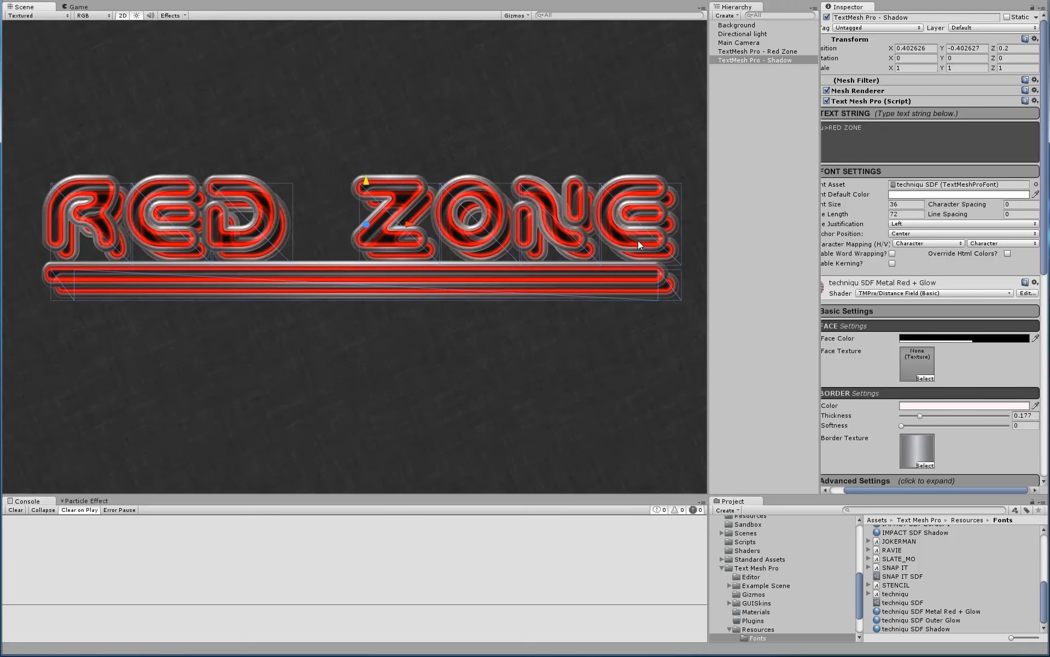
pyautogui.moveTo(680, 315)
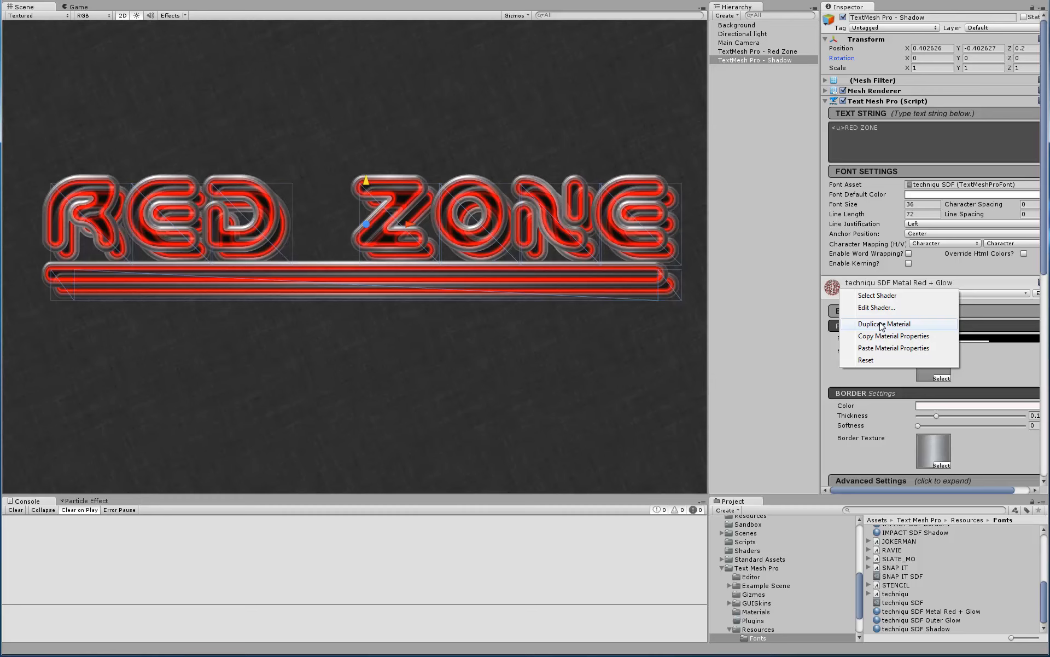
# Duplicate its material and rename the copy 'techniqu SDF Shadow 2'
pyautogui.click(886, 324)
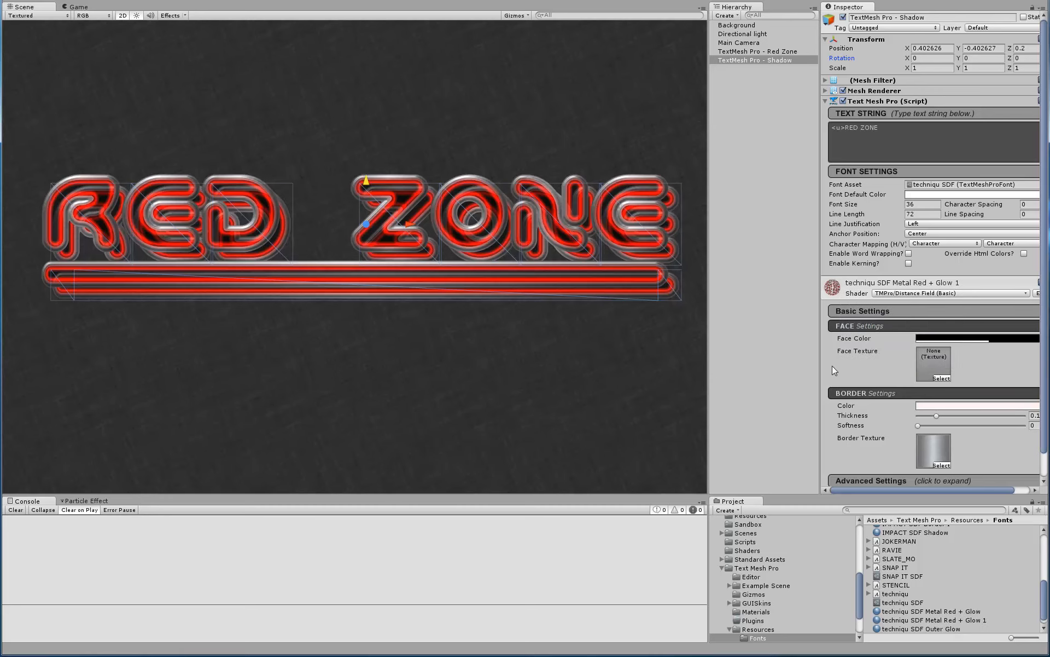
pyautogui.moveTo(906, 289)
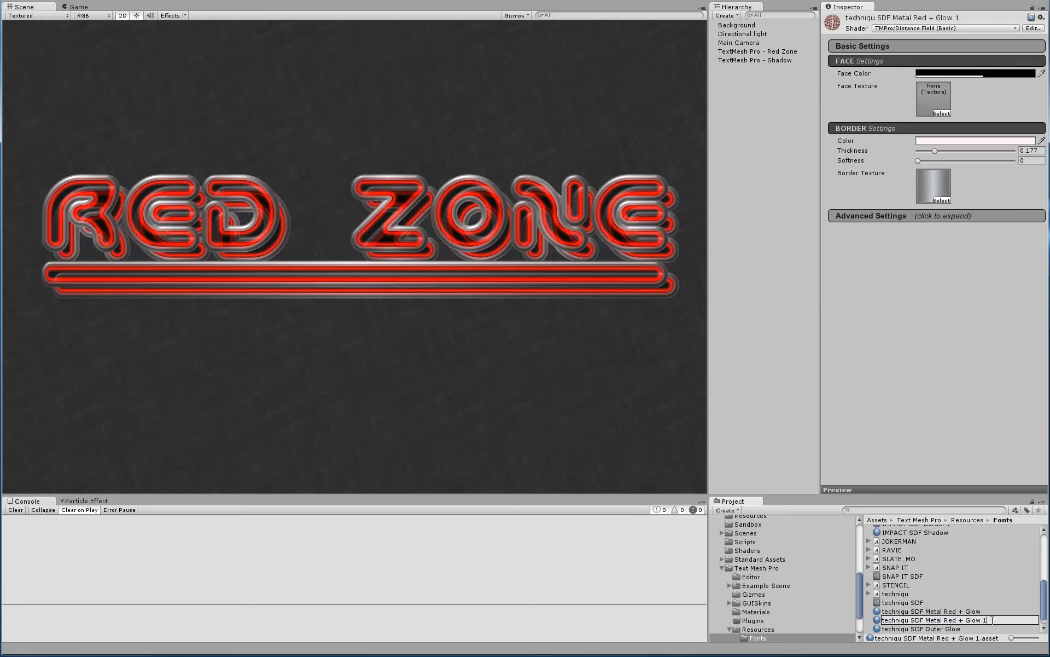
pyautogui.write('techniqu SDF Metal')
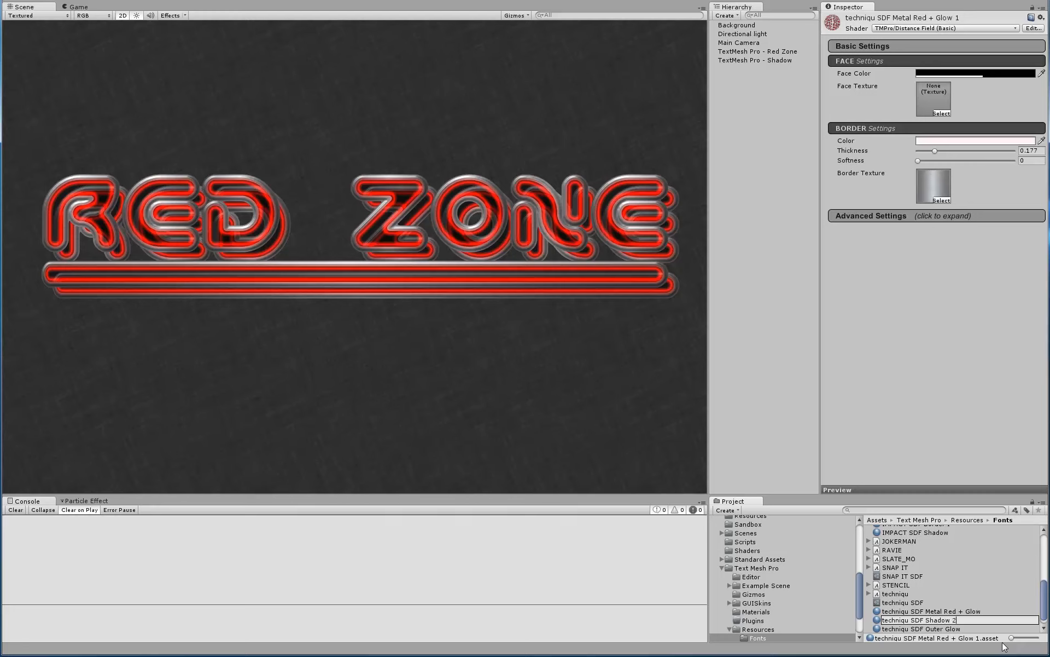
pyautogui.click(918, 628)
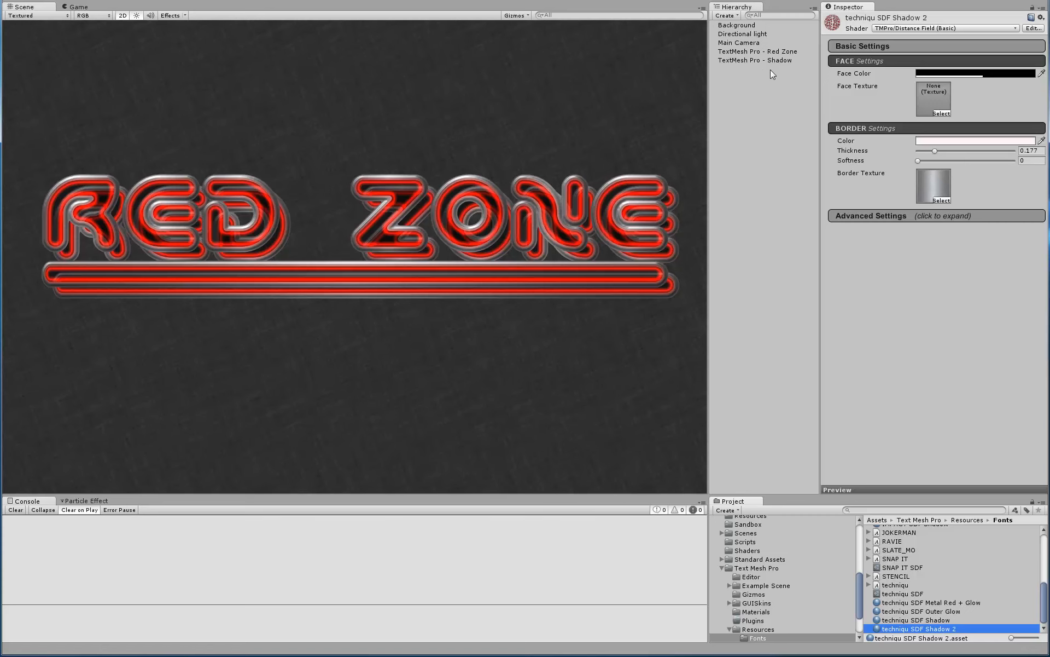
# Set the Shadow material face colour to black with lower alpha and raise the edge softness
pyautogui.click(755, 59)
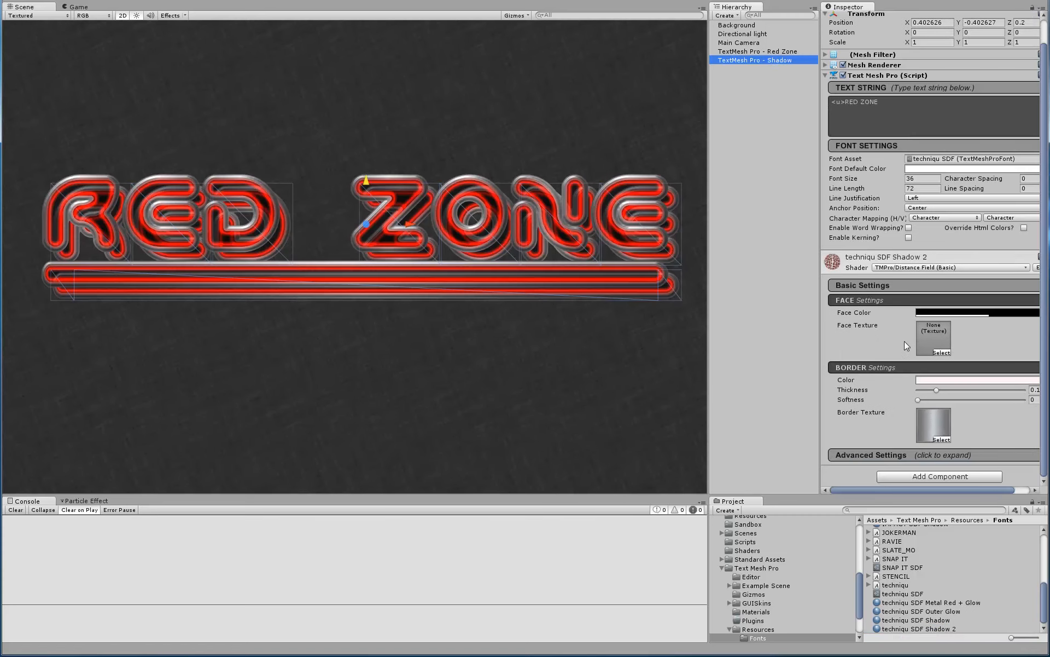
pyautogui.click(975, 311)
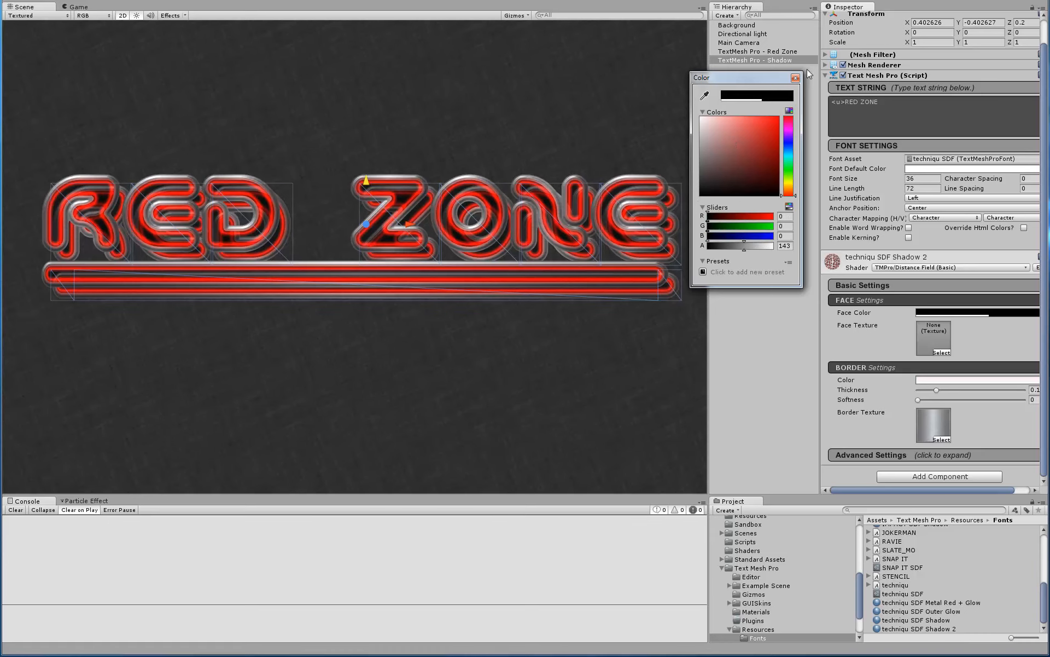
pyautogui.click(796, 78)
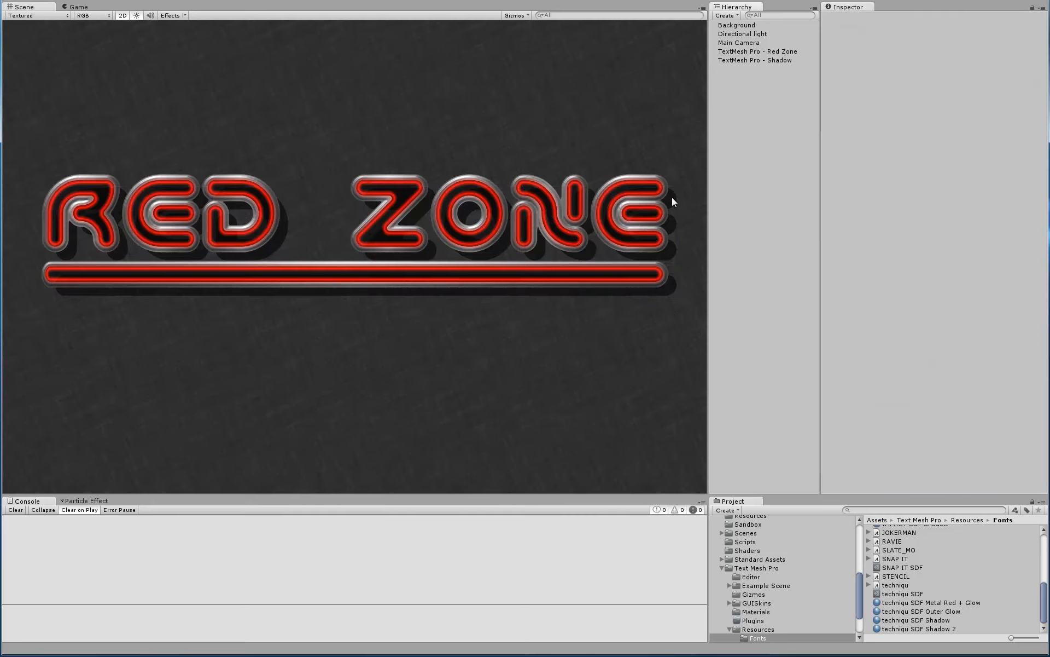
pyautogui.moveTo(747, 100)
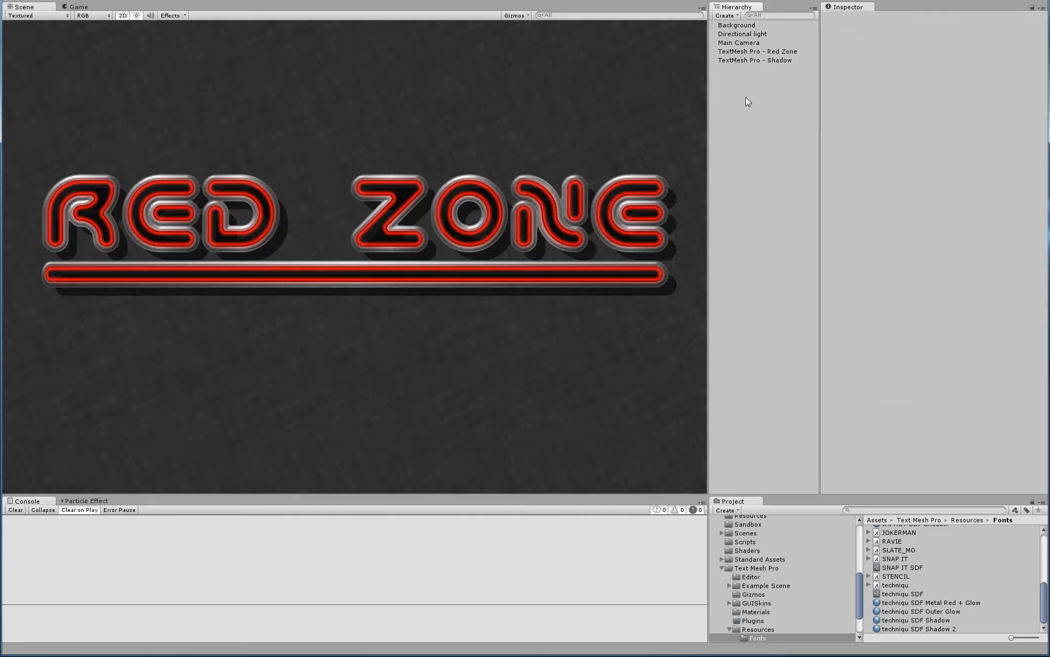
pyautogui.click(754, 59)
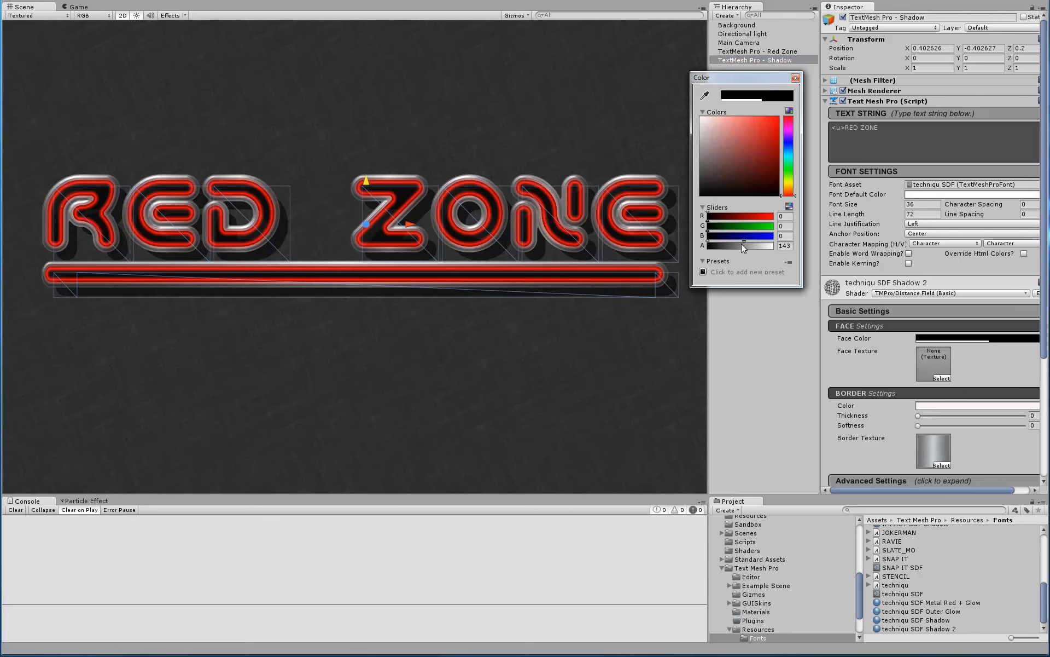
pyautogui.moveTo(750, 245); pyautogui.dragTo(733, 245)
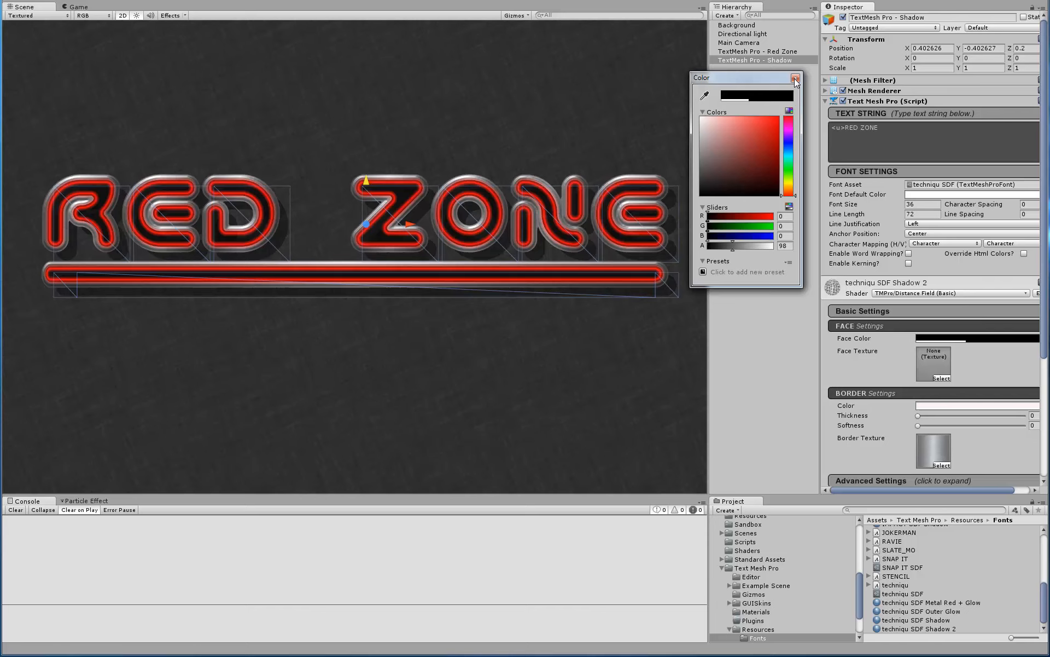
pyautogui.click(796, 78)
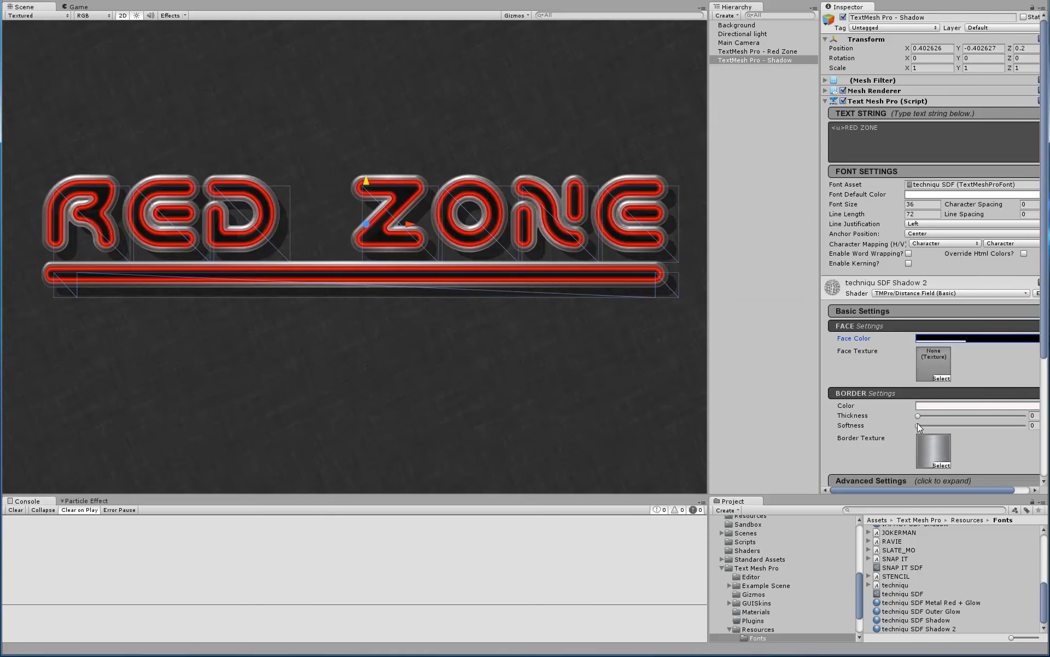
pyautogui.moveTo(918, 425); pyautogui.dragTo(972, 425)
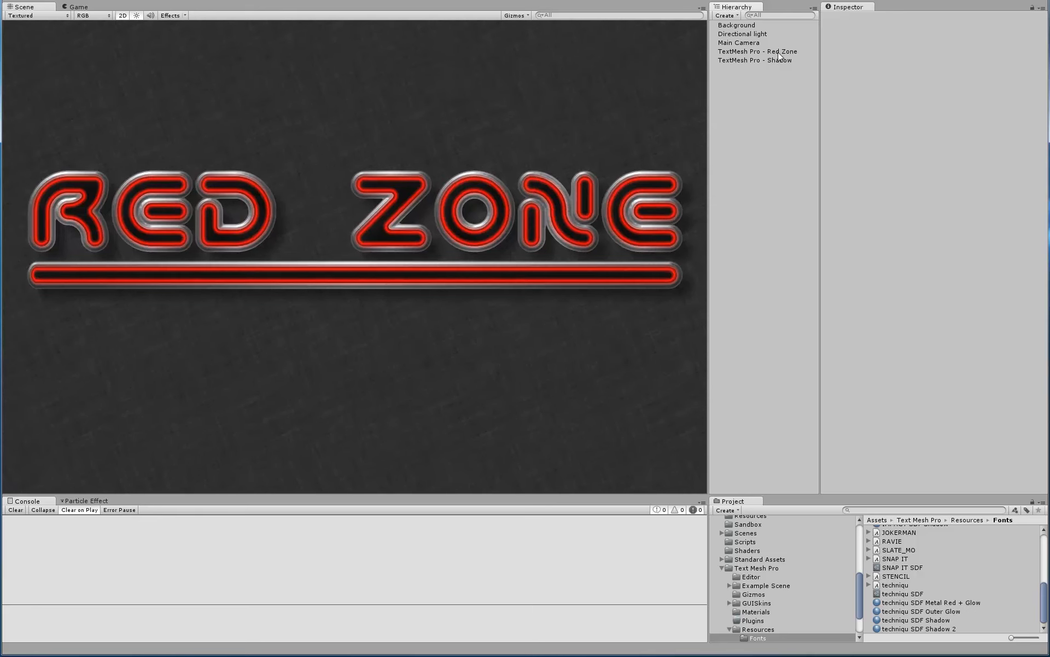
# Duplicate Red Zone as 'Blue Glow' at Z 0.1 and assign the techniqu SDF Outer Glow material
pyautogui.click(757, 52)
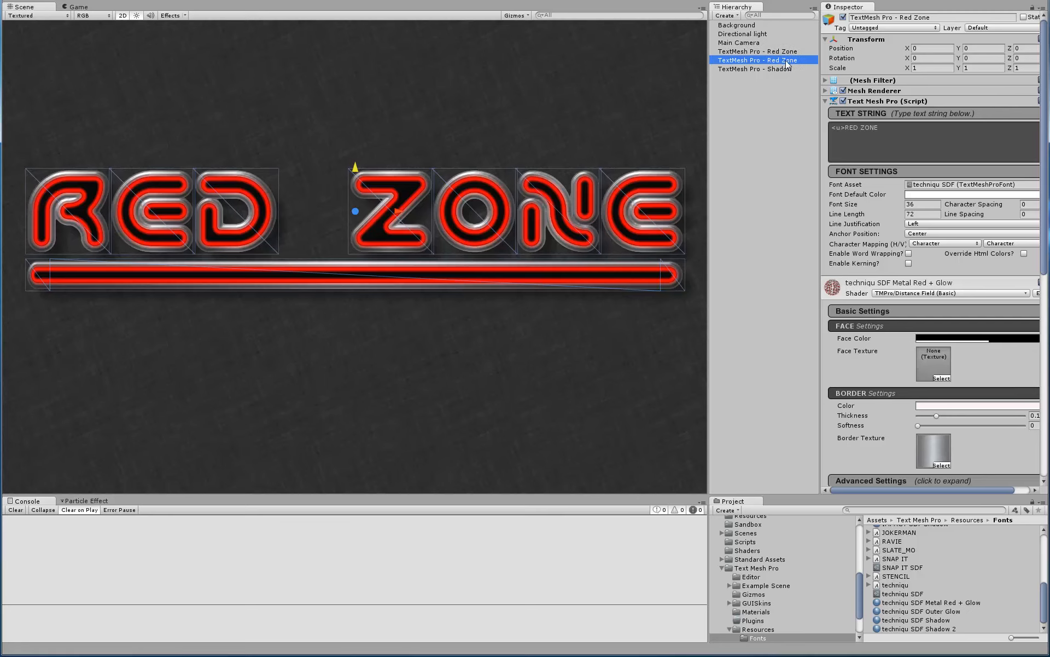
pyautogui.doubleClick(757, 52)
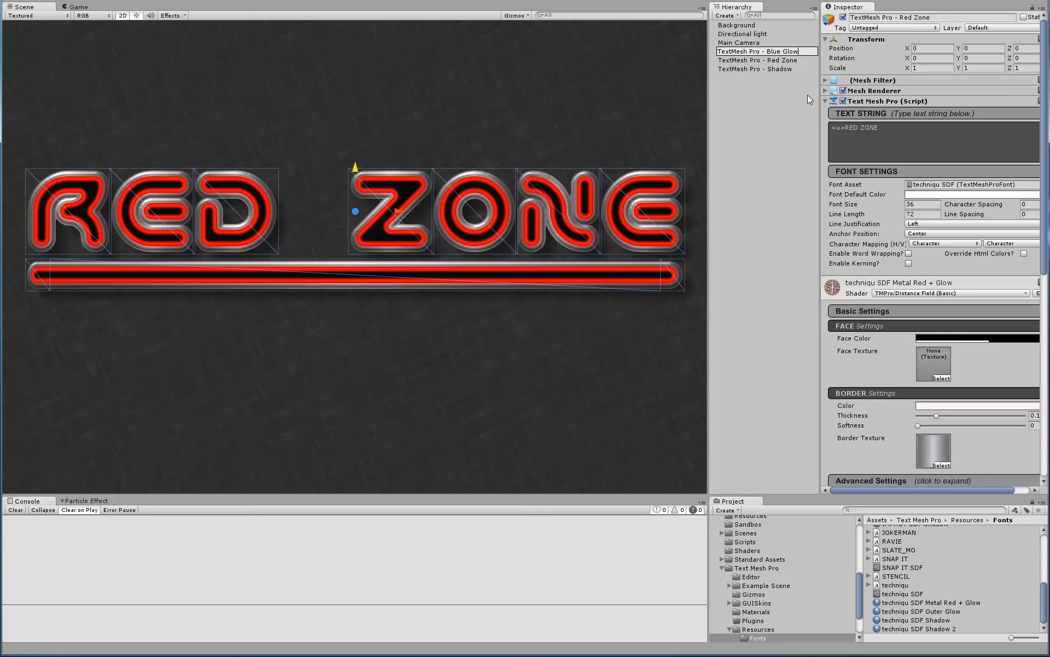
pyautogui.click(758, 51)
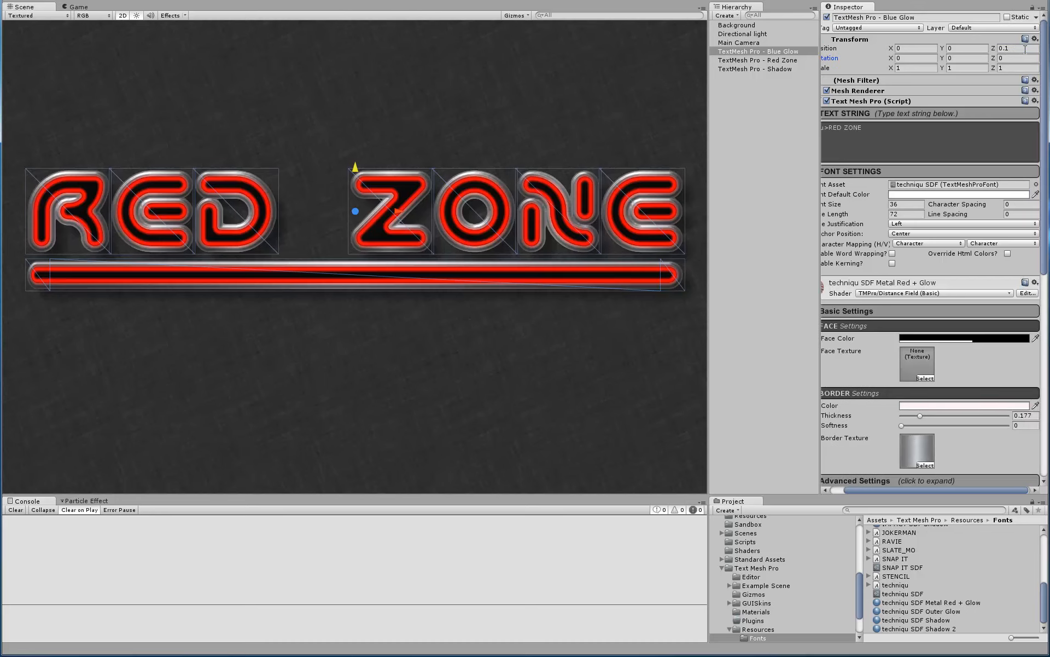
pyautogui.moveTo(924, 647)
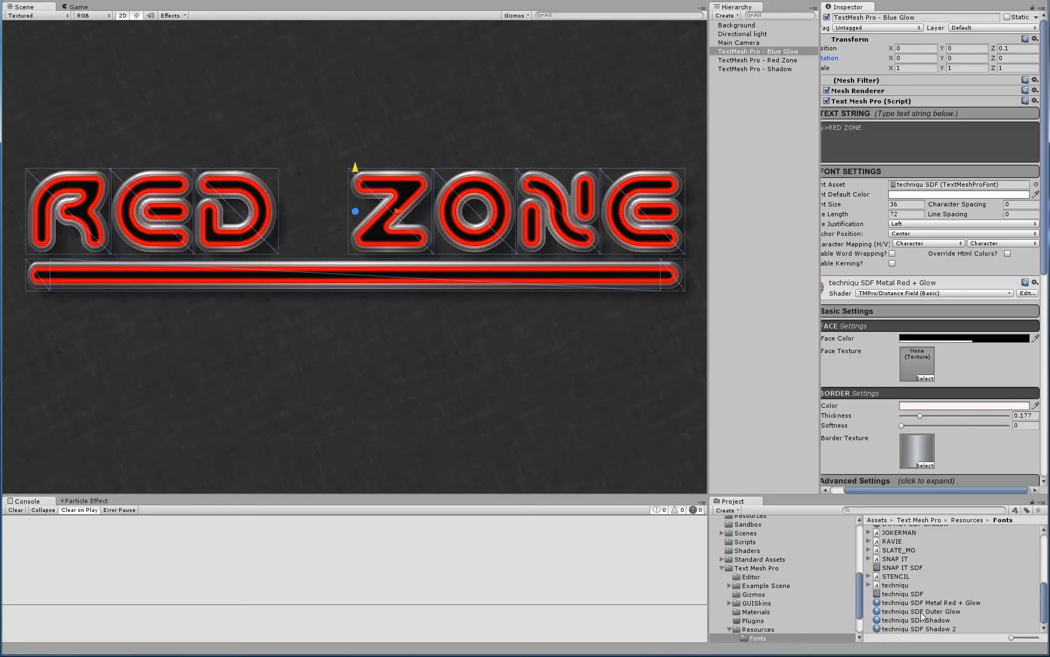
pyautogui.click(757, 51)
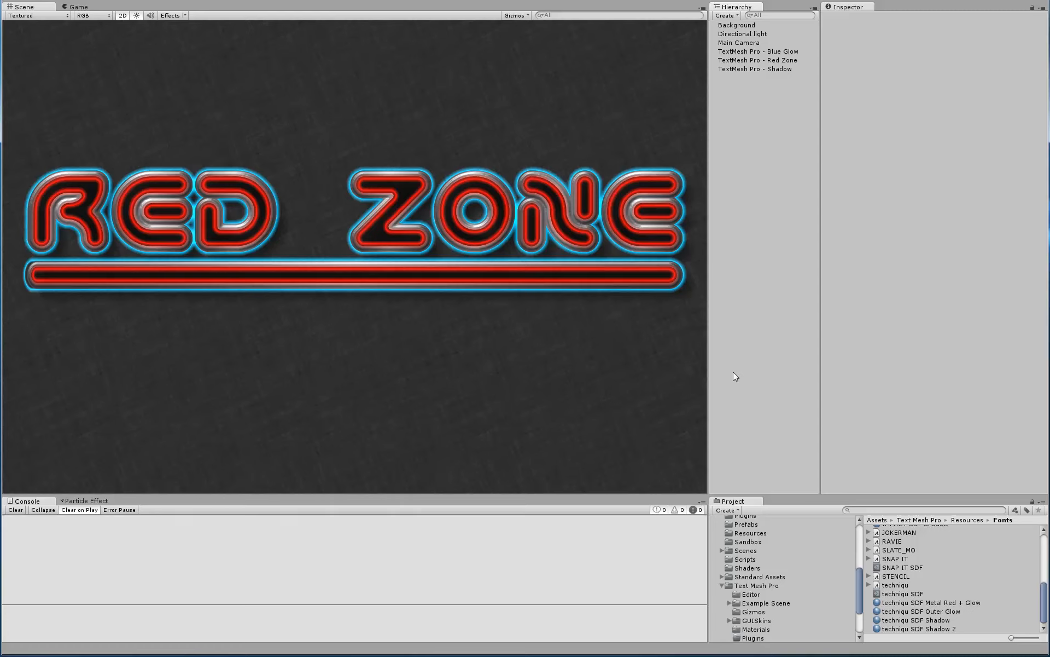
pyautogui.moveTo(488, 403)
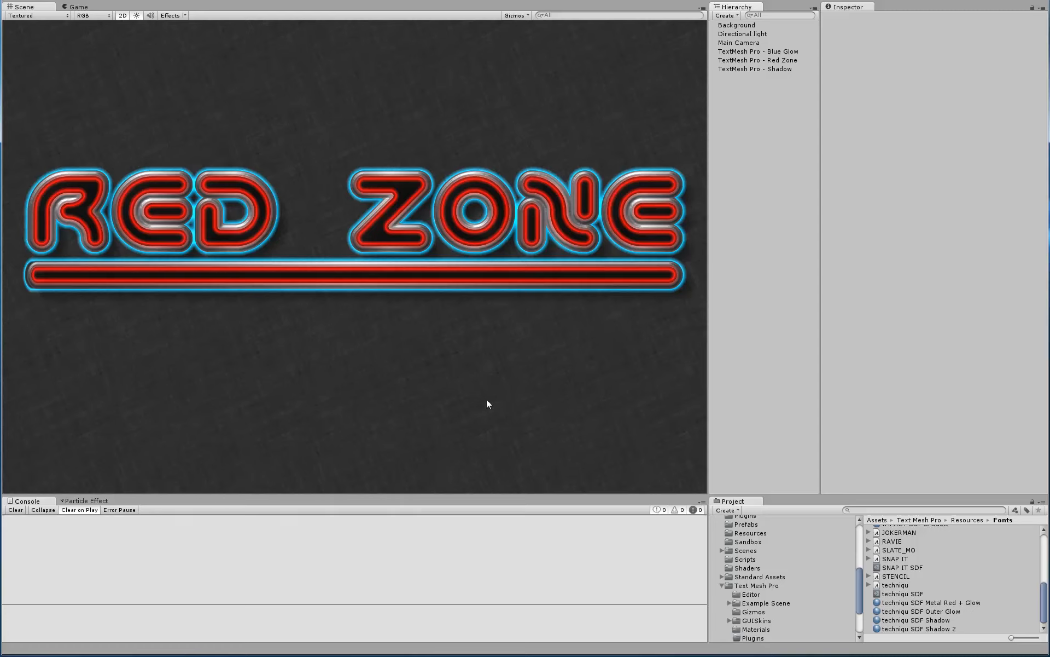